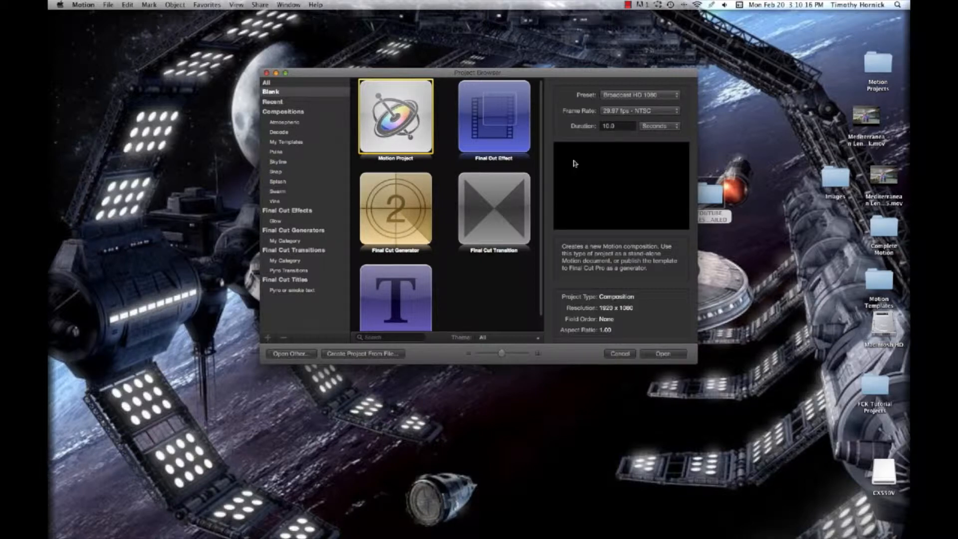
mouse_move(571, 354)
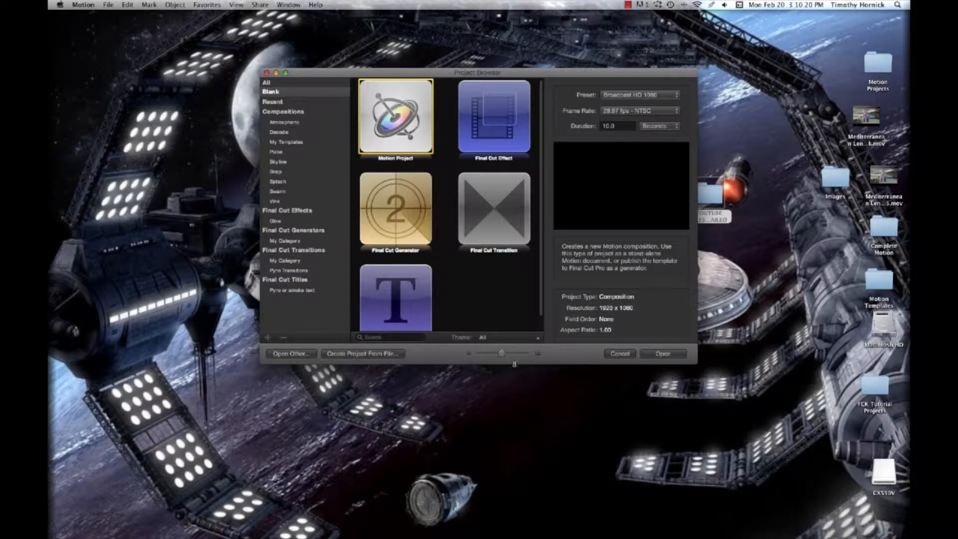
Start a new project from the Shared Items – Mac and PC.mp4 file on the Desktop.
left_click(361, 354)
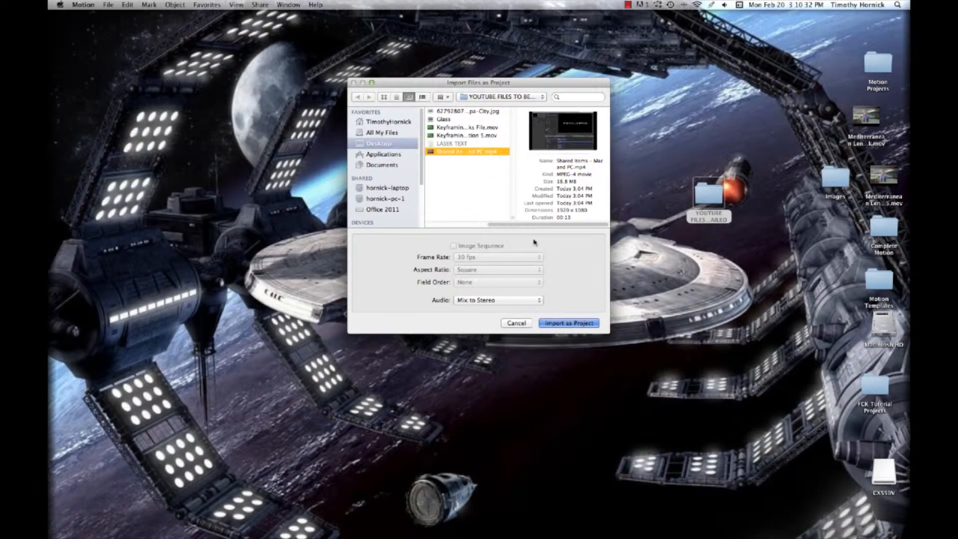
Import the chosen nerf gun video as a new Motion project filling canvas and timeline.
left_click(568, 322)
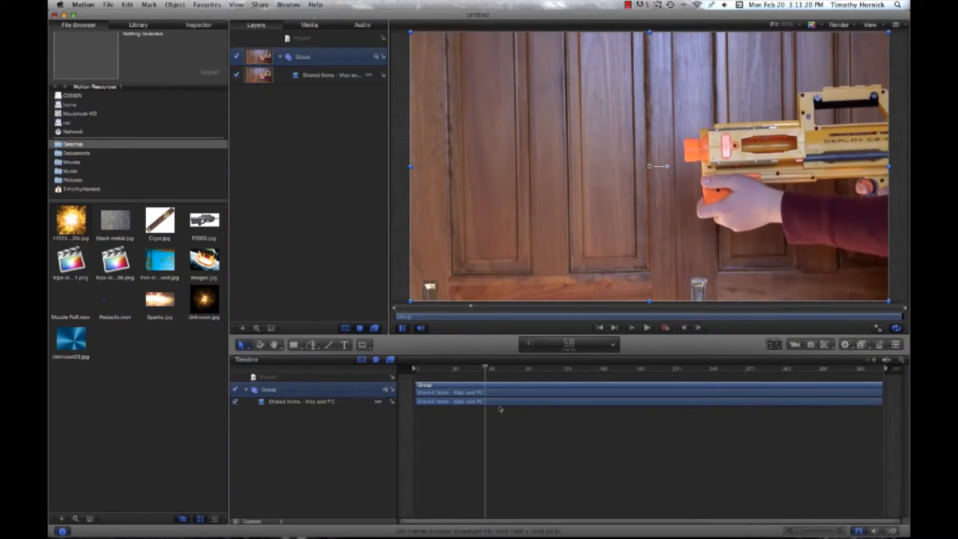
Play the nerf gun clip through, stop it, and park the playhead at frame 40.
left_click(633, 328)
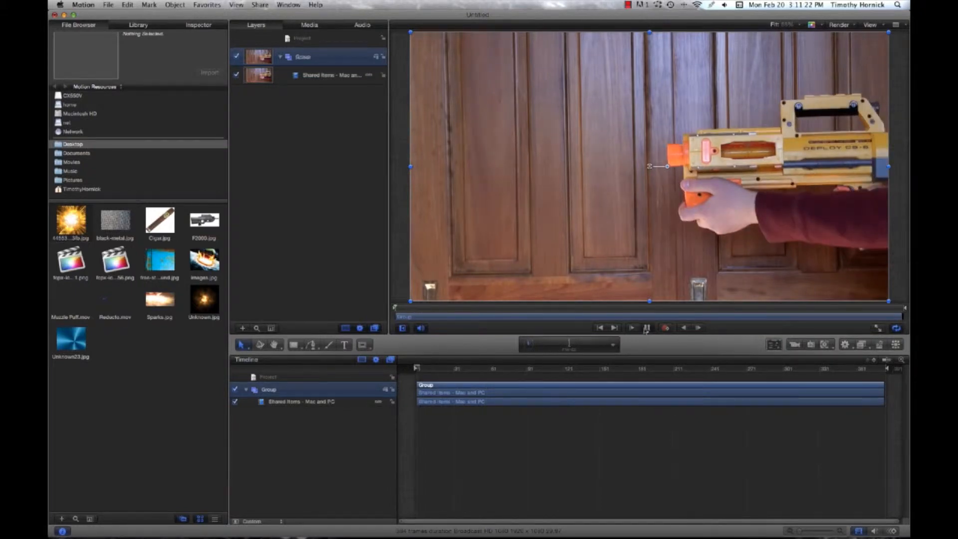
left_click(632, 328)
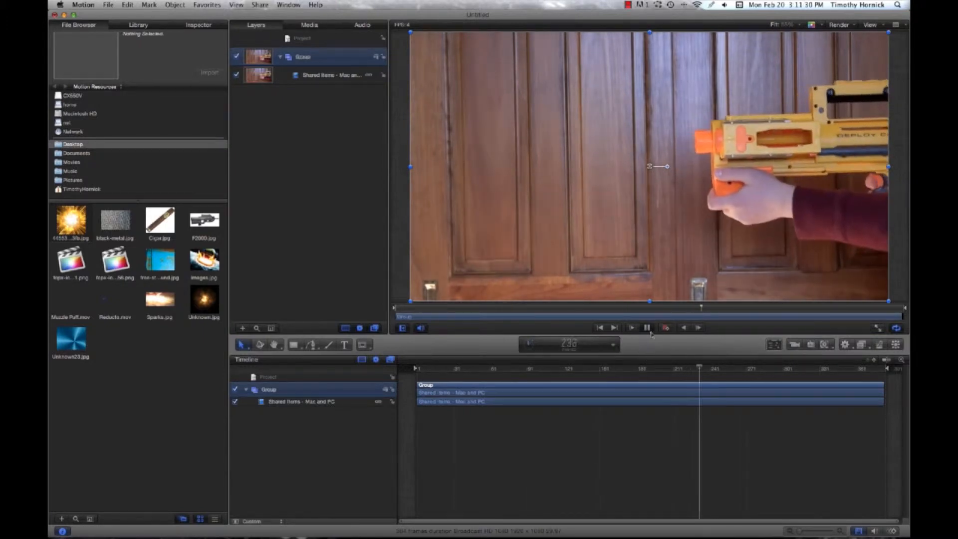
mouse_move(647, 328)
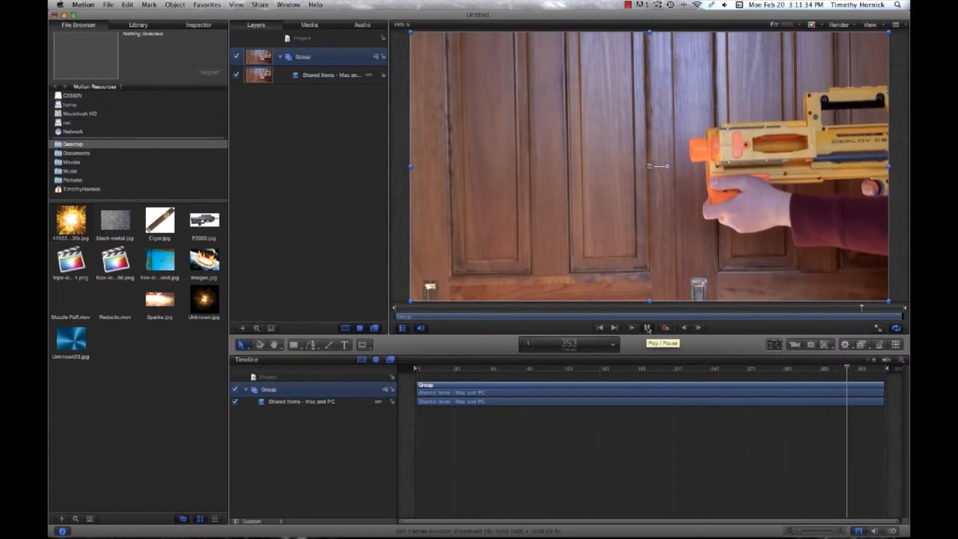
left_click(647, 328)
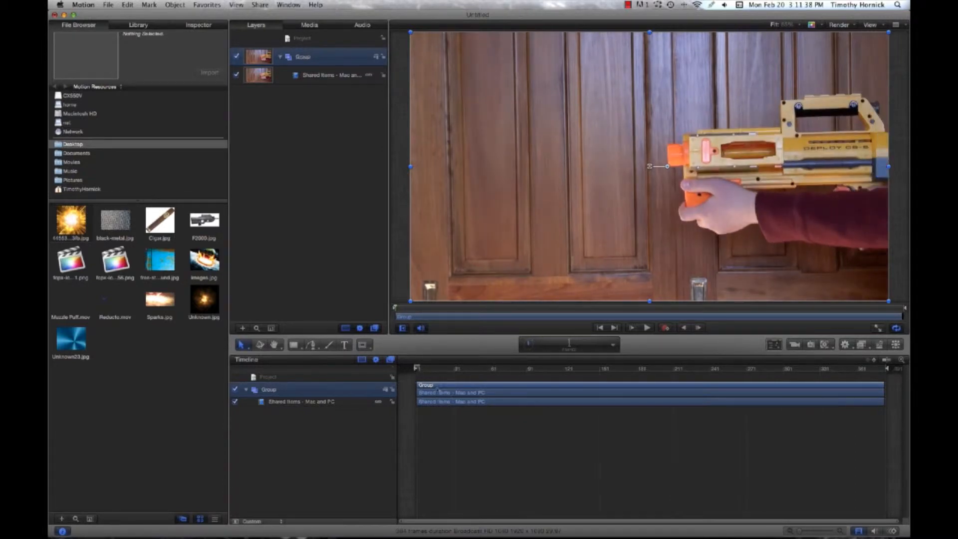
left_click(647, 327)
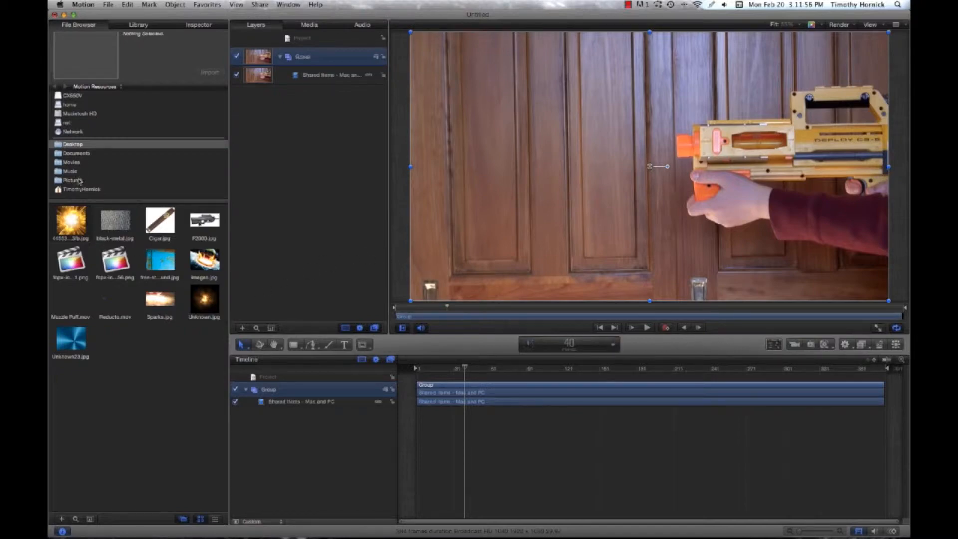
Navigate Movies > Final Cut Events > Sharpshooting > Original Media and preview the muzzle flash JPEG.
left_click(71, 162)
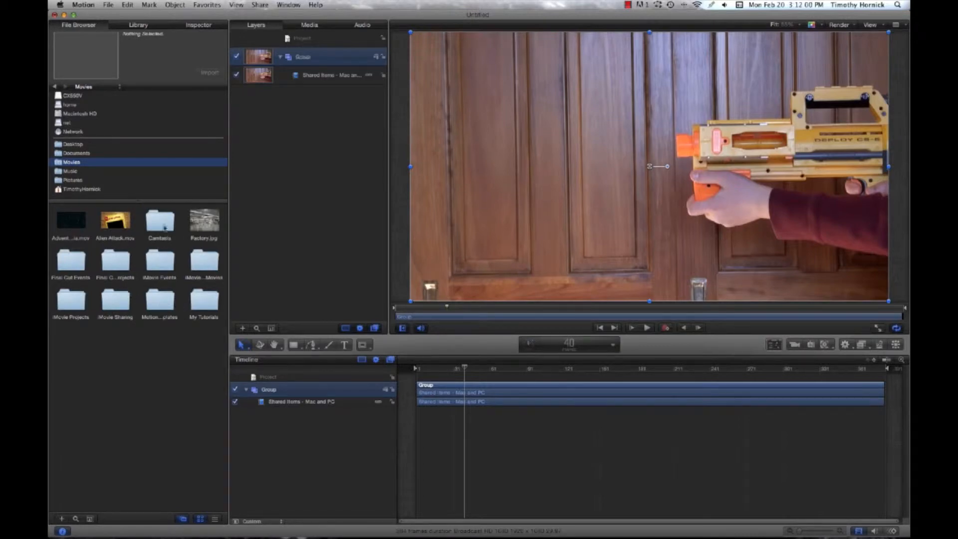
double_click(70, 263)
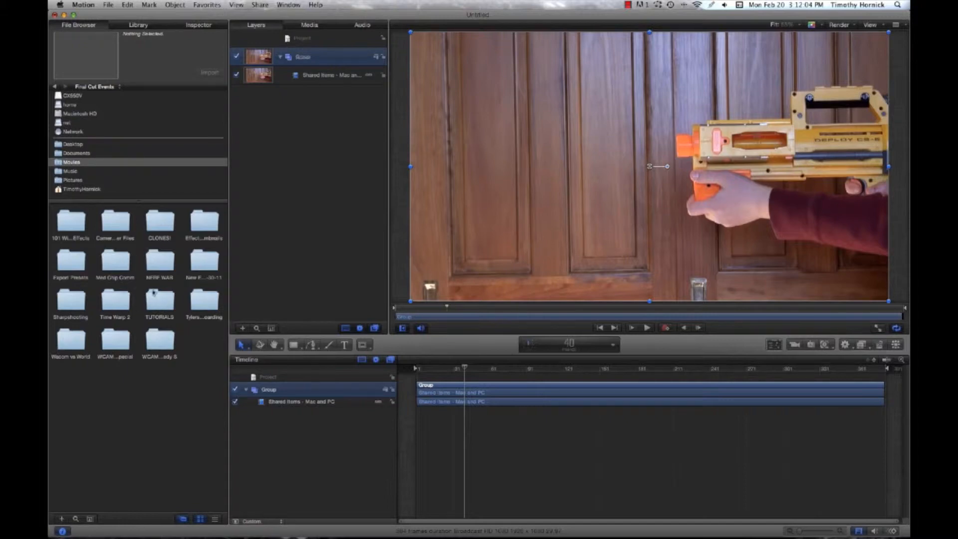
double_click(70, 300)
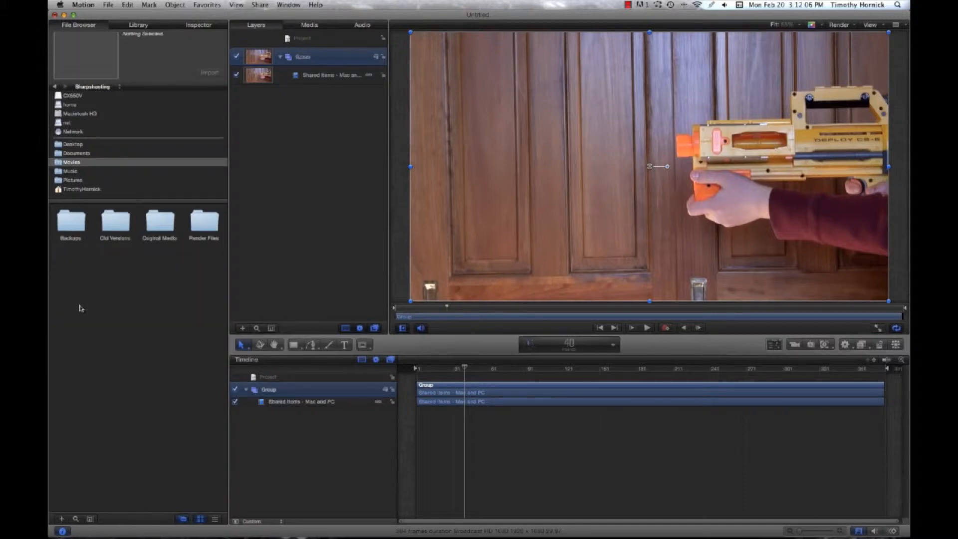
left_click(158, 222)
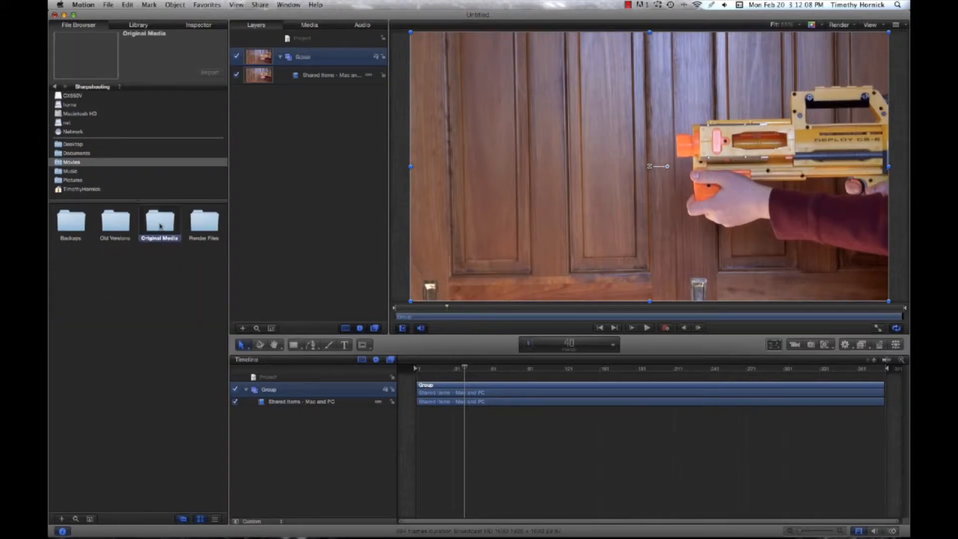
double_click(160, 222)
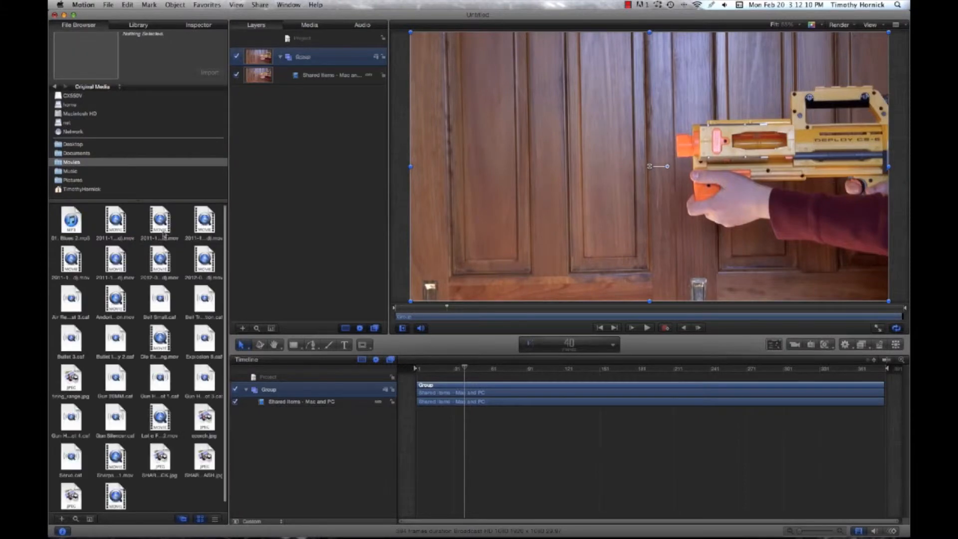
scroll("down", 3)
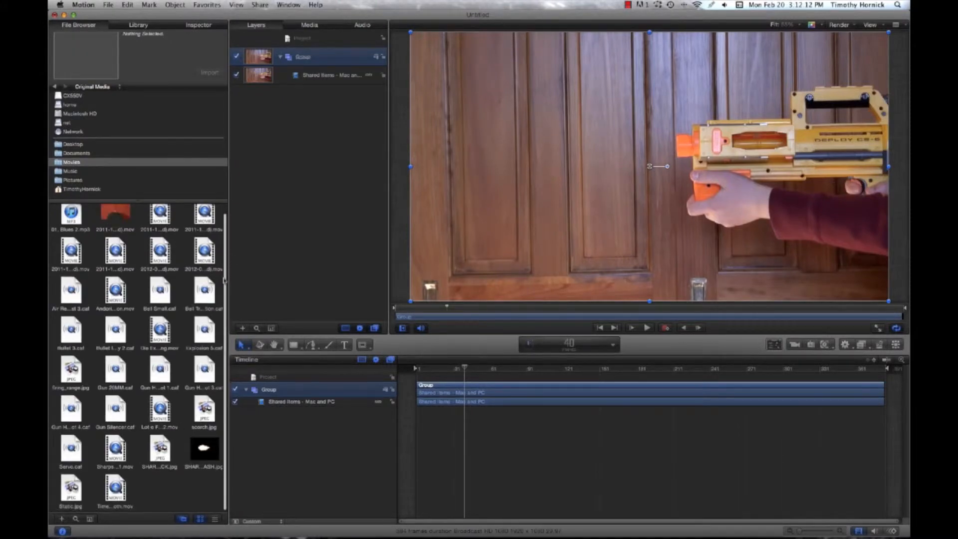
left_click(203, 450)
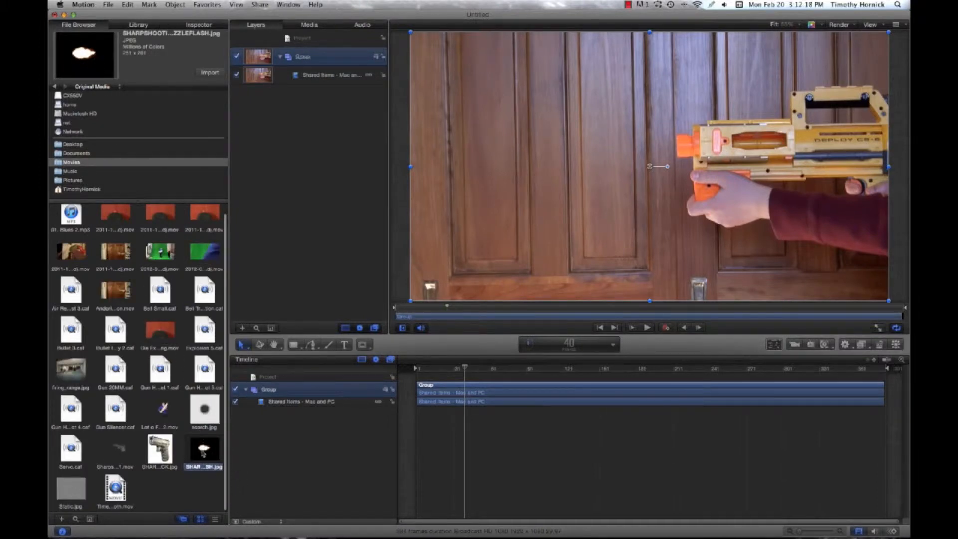
Import SHARPSHOOTINGTITLEMUZZLEFLASH.jpg into the project as a new group above the video.
left_click(465, 368)
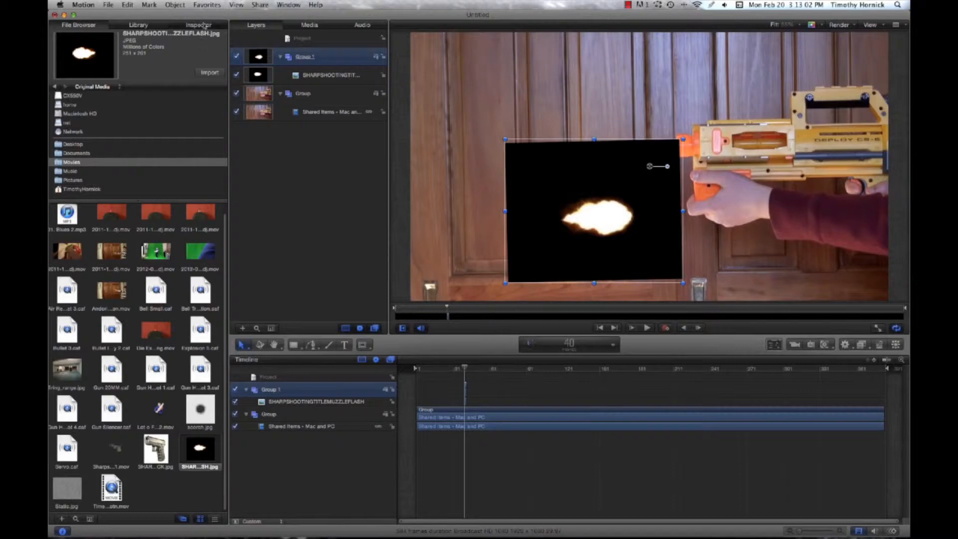
Set Group 1's blend mode to Screen so the flash's black background vanishes at the barrel.
left_click(198, 24)
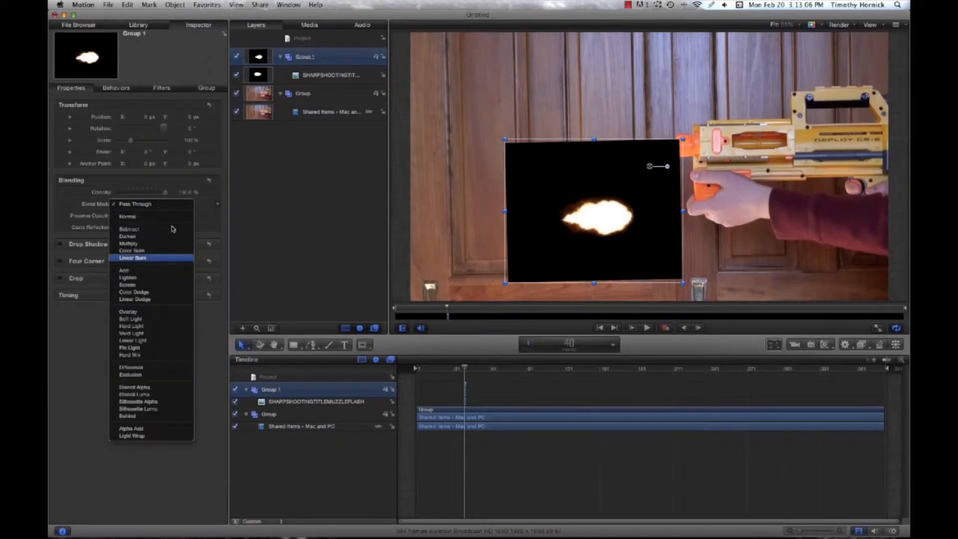
left_click(133, 387)
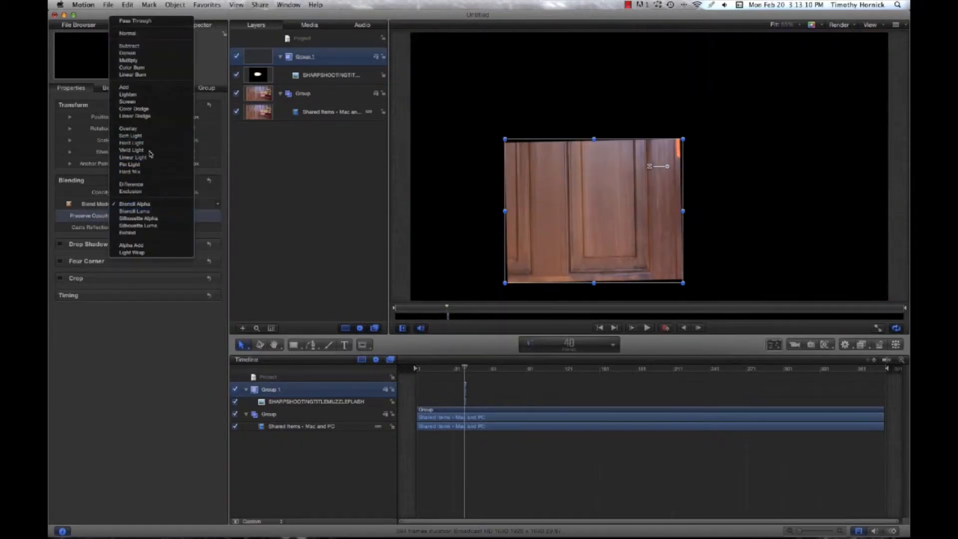
mouse_move(128, 102)
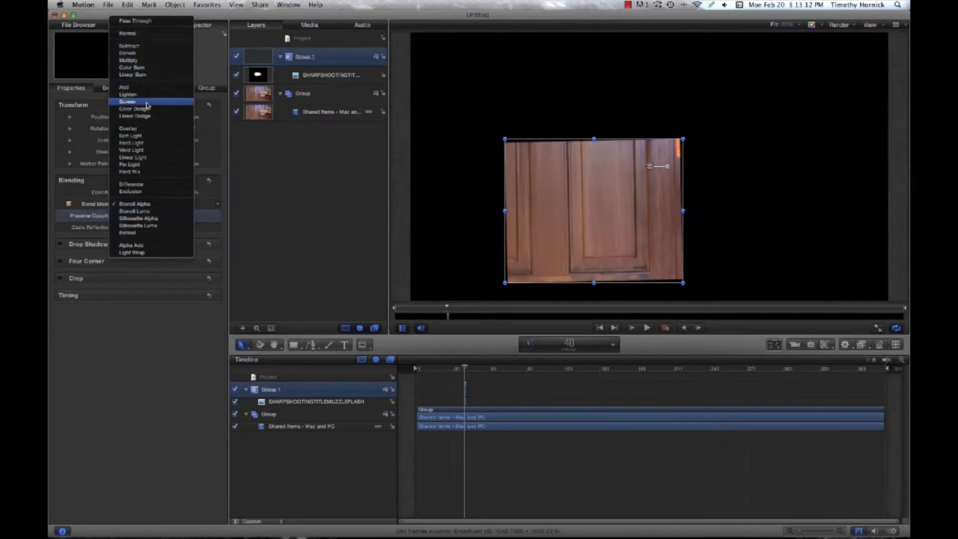
left_click(127, 102)
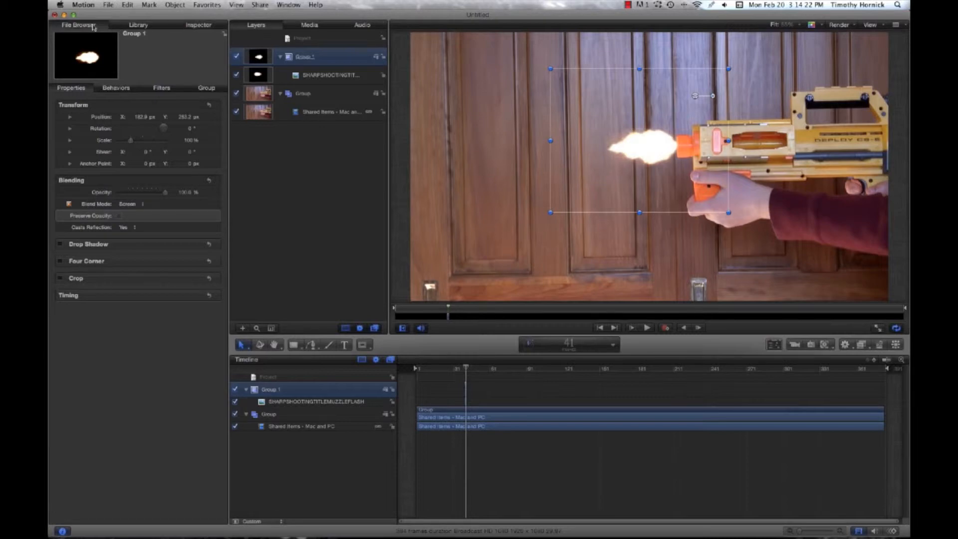
Locate Muzzle Puff.mov in the Desktop's Motion Resources folder and import it at the playhead.
left_click(78, 24)
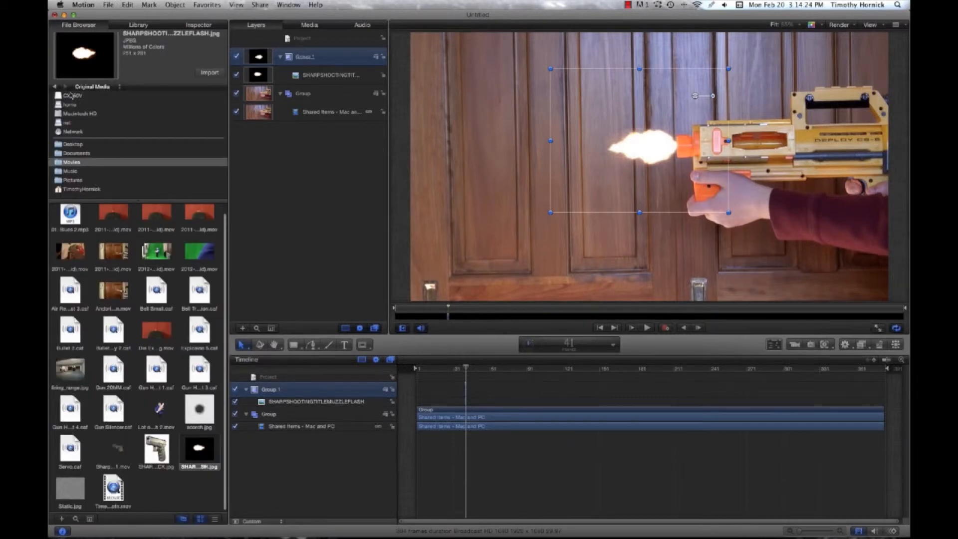
left_click(73, 143)
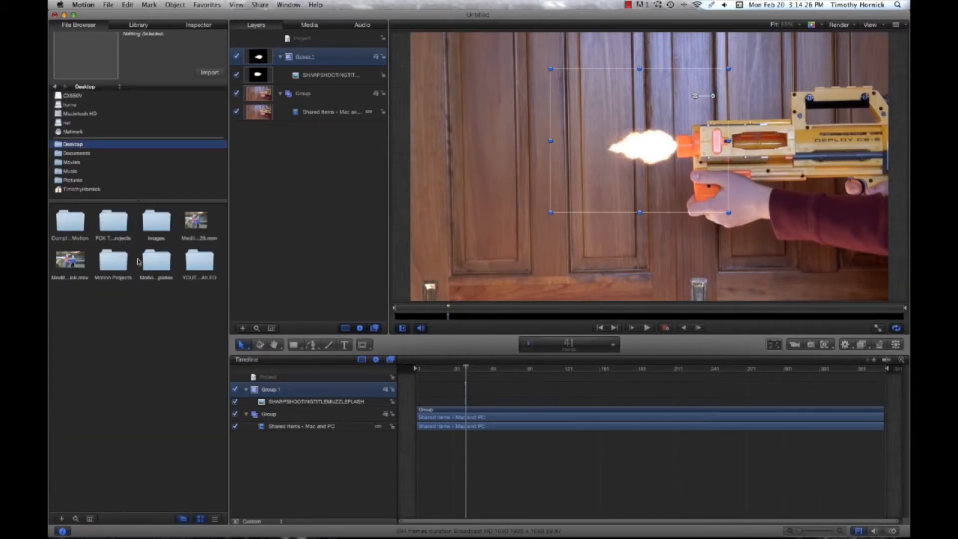
left_click(204, 260)
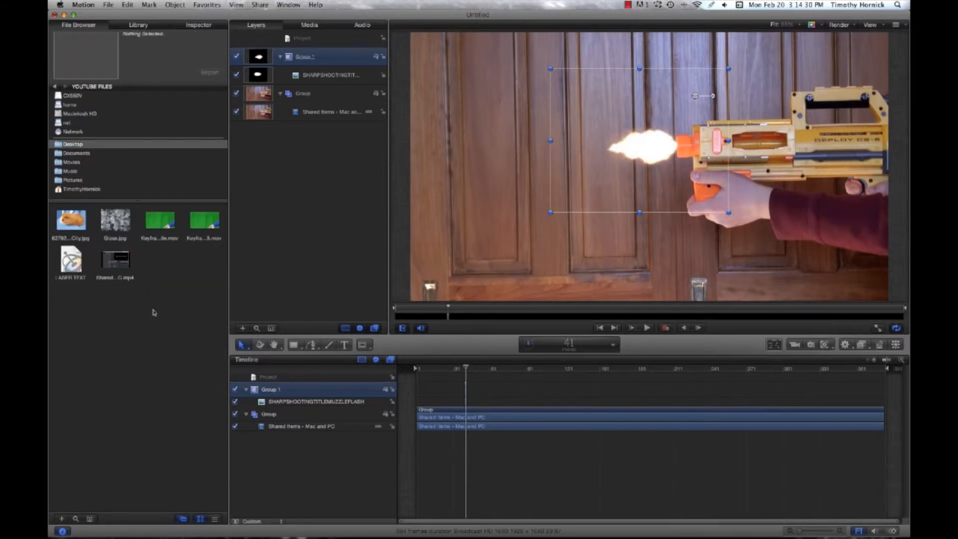
left_click(76, 153)
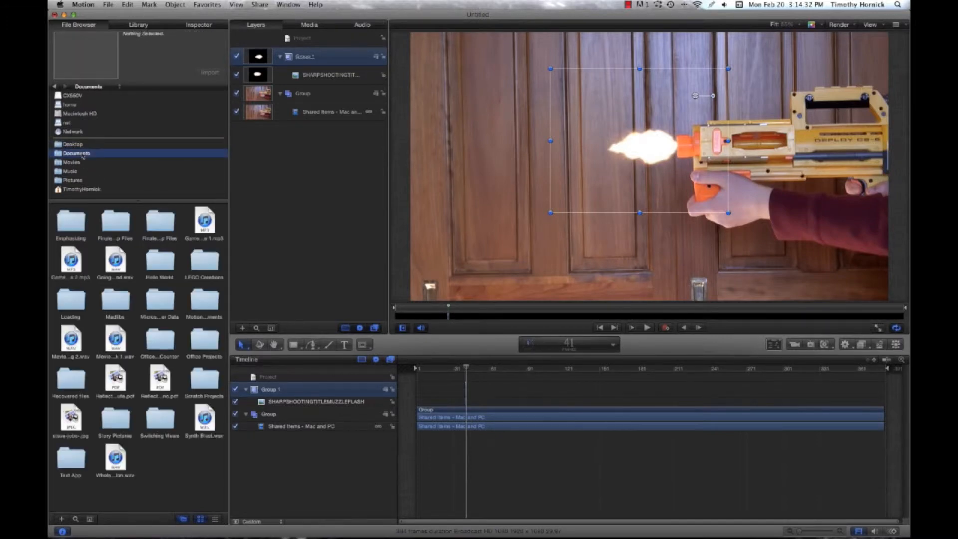
left_click(72, 144)
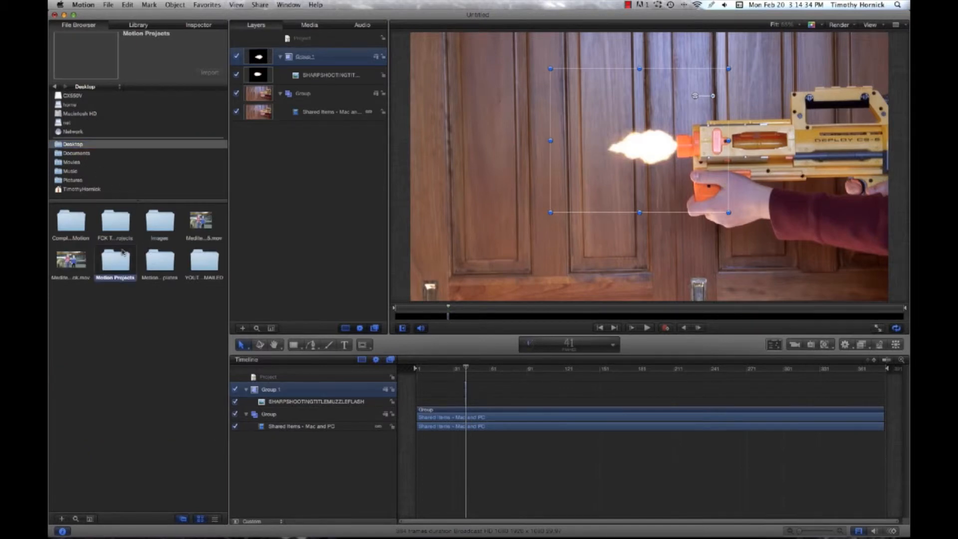
double_click(116, 265)
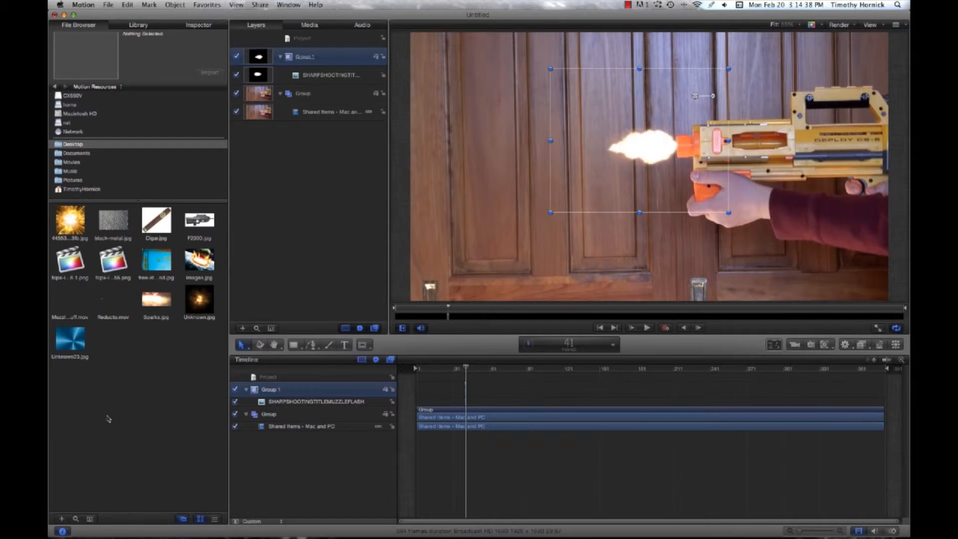
left_click(68, 299)
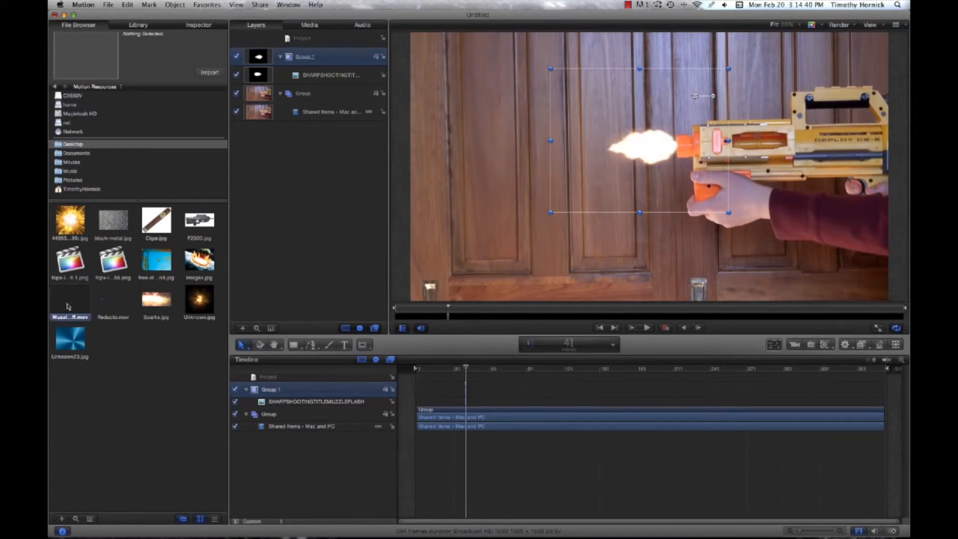
left_click(70, 302)
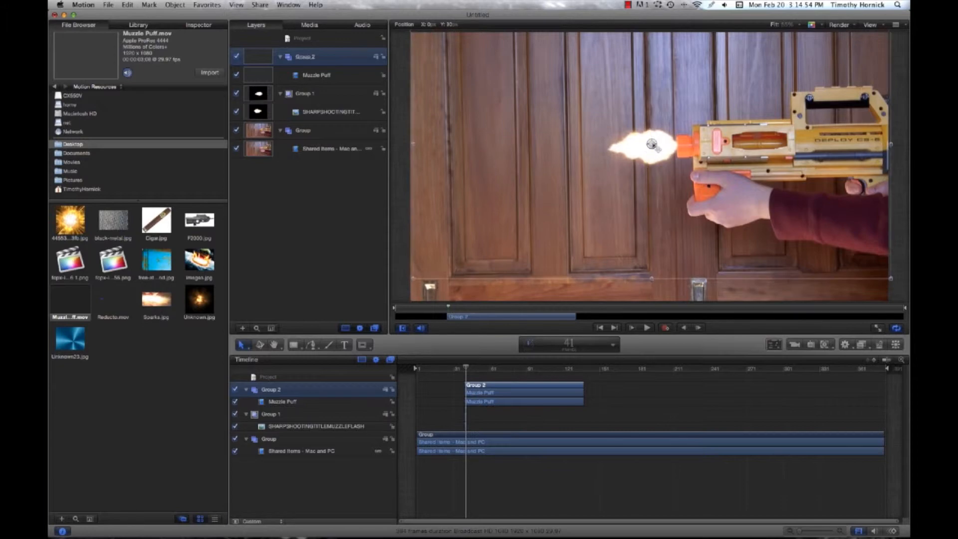
Disable the Group 1 muzzle flash and scrub past the flash to check the puff alone.
left_click(652, 146)
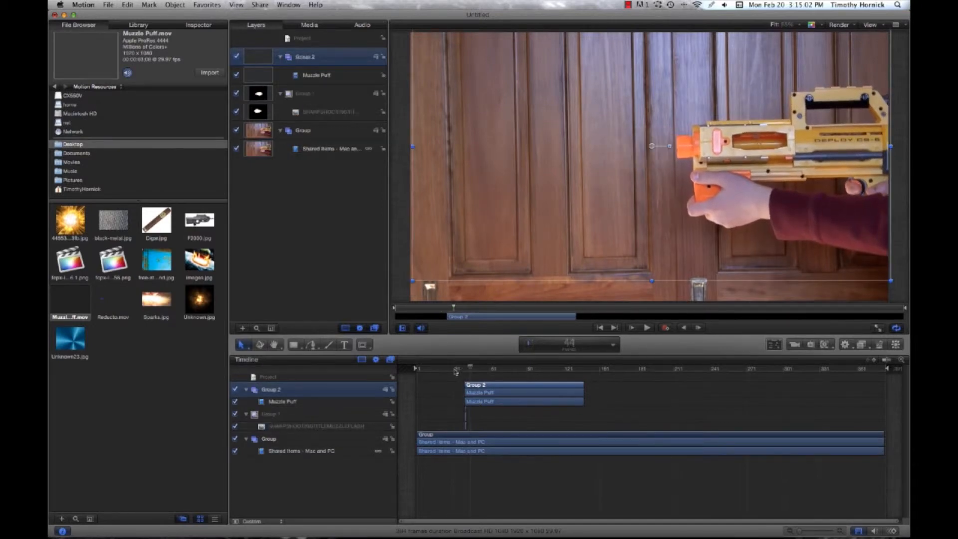
left_click(457, 368)
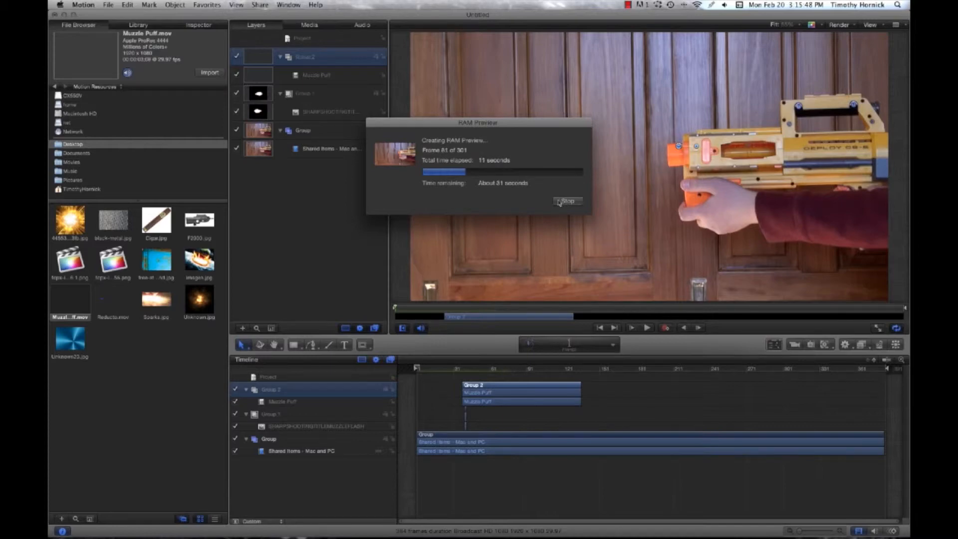
mouse_move(544, 201)
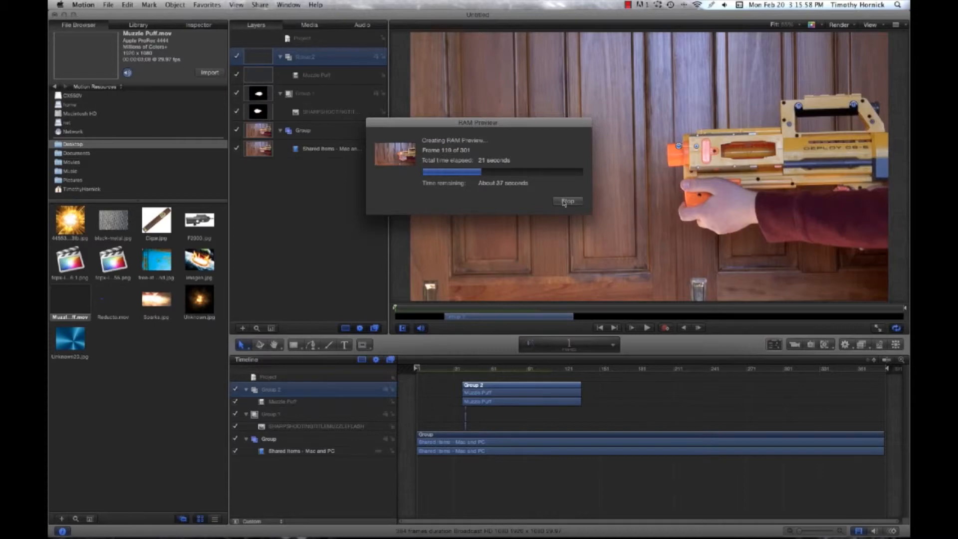
Stop the RAM preview, play and stop the timeline, then re-enable and select Group 1.
left_click(567, 202)
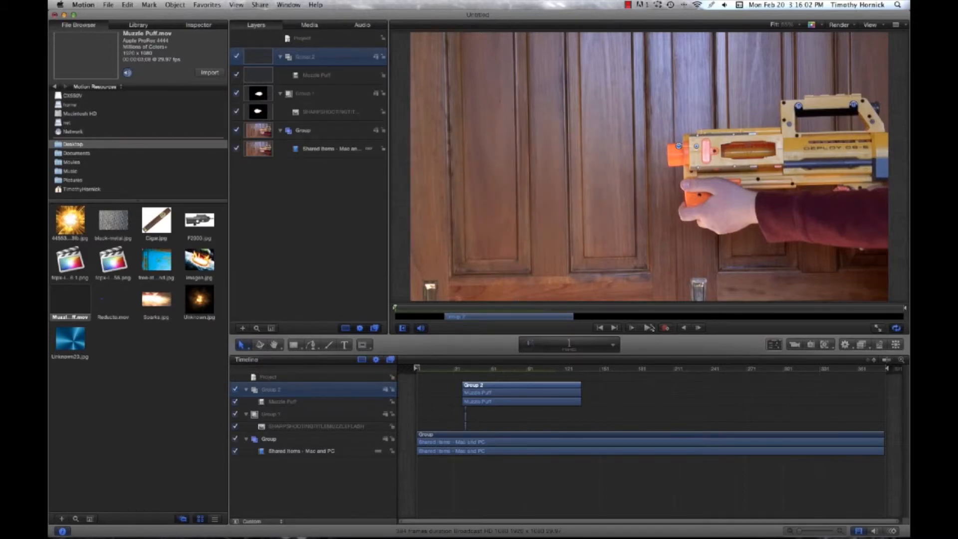
left_click(632, 329)
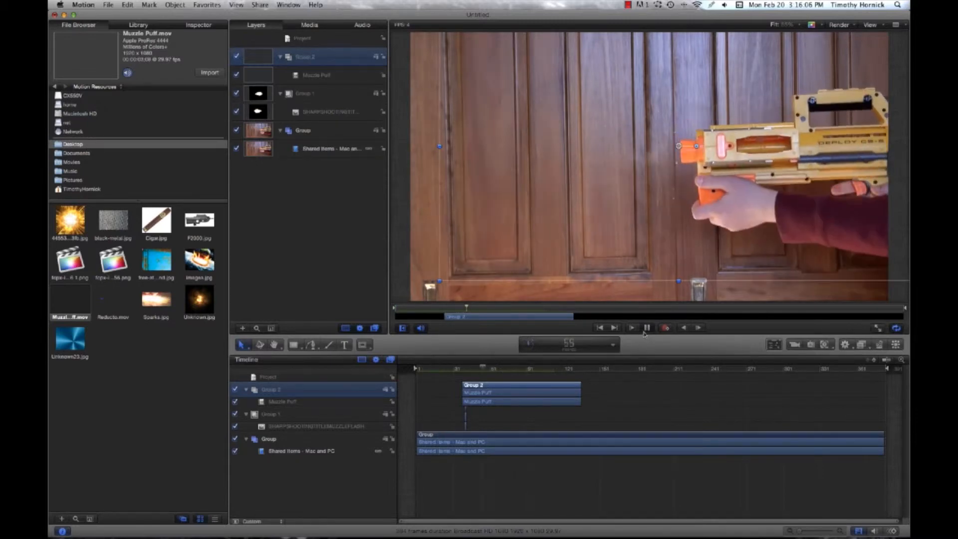
left_click(631, 327)
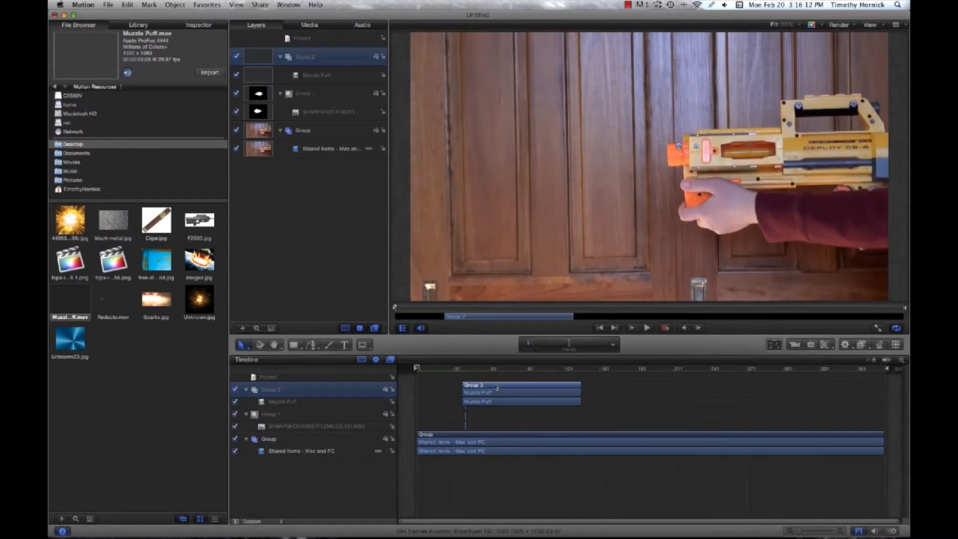
left_click(631, 328)
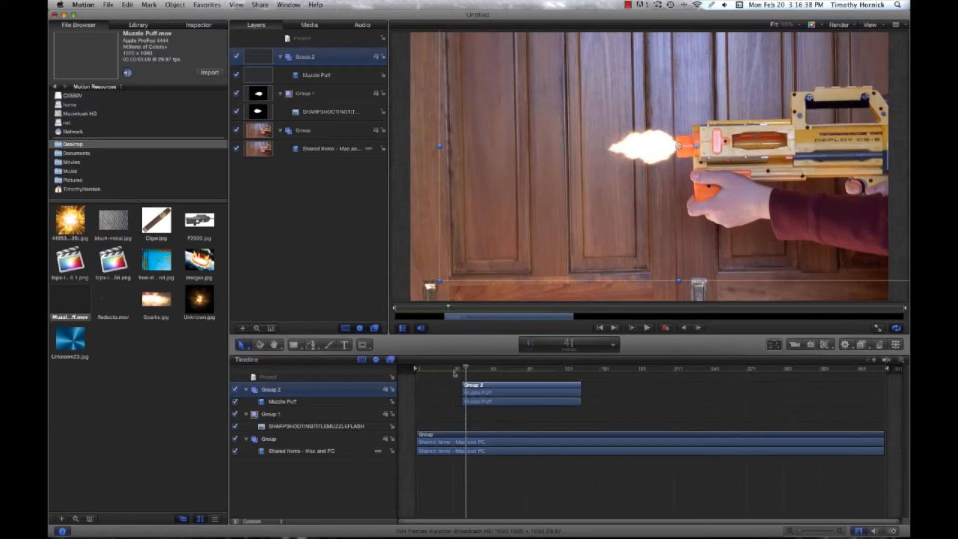
left_click(306, 93)
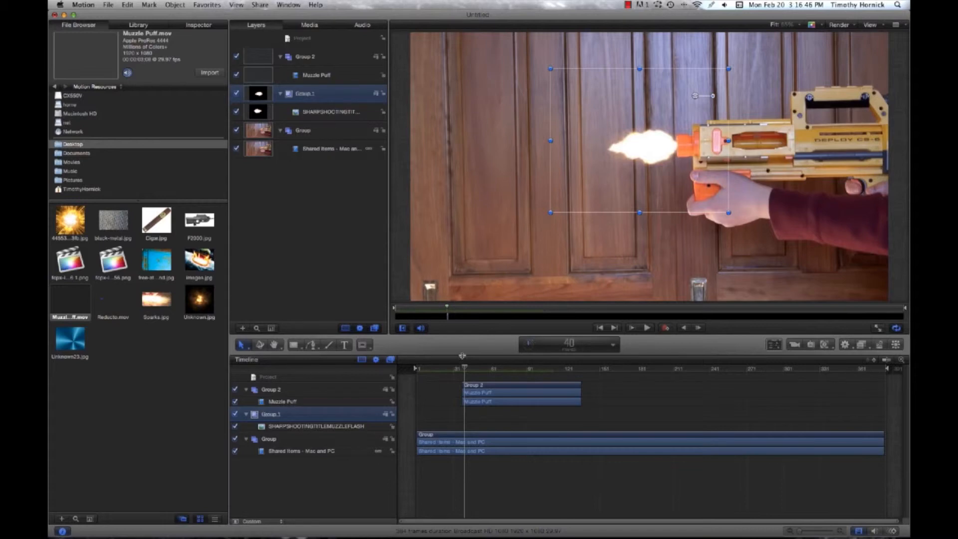
left_click(148, 5)
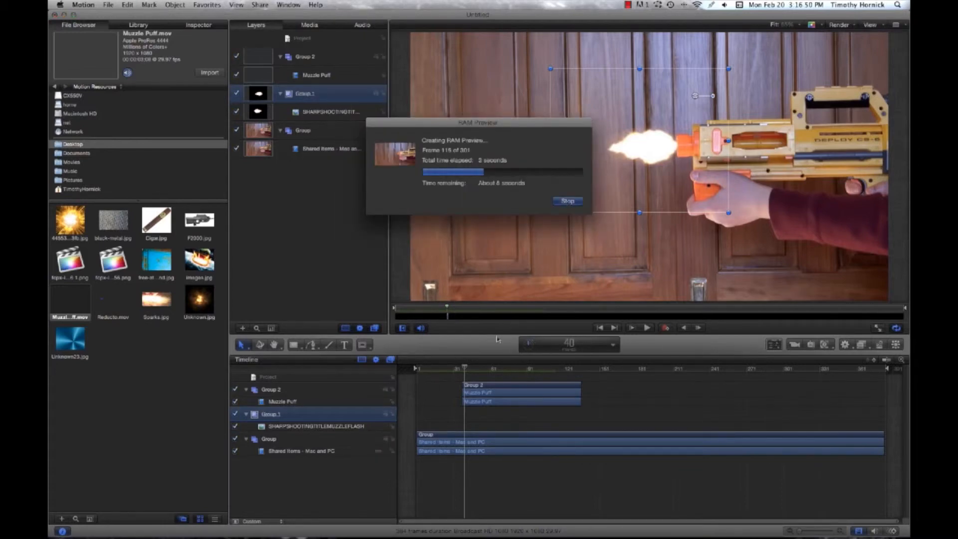
left_click(565, 201)
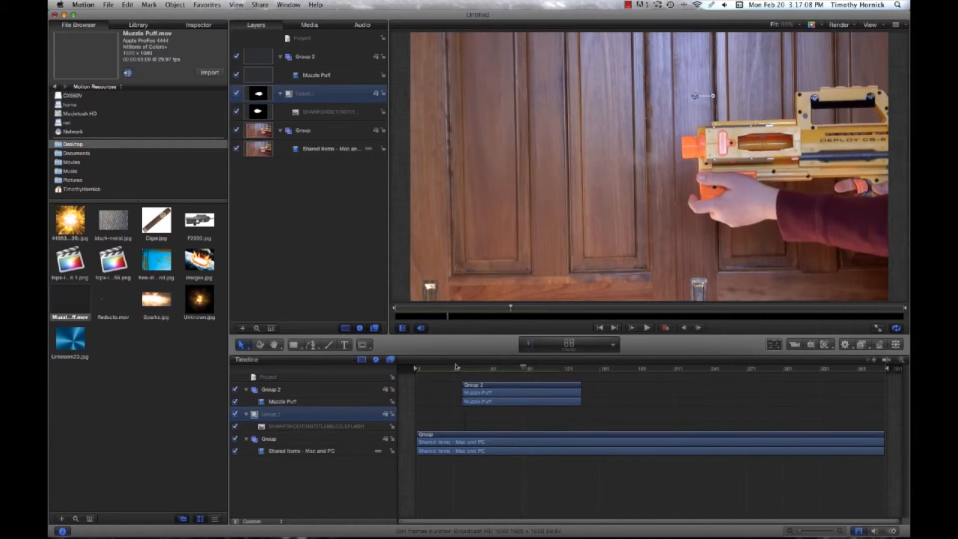
left_click(530, 368)
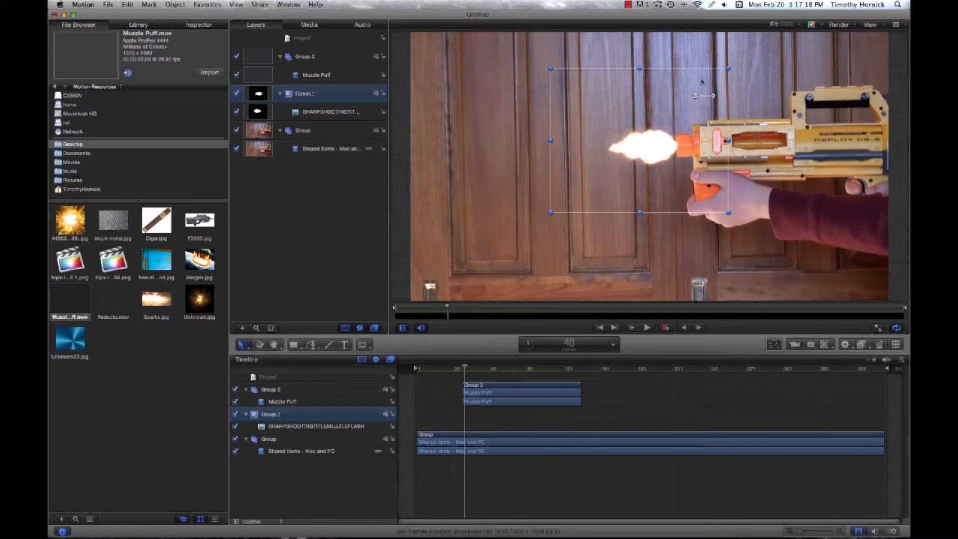
mouse_move(779, 213)
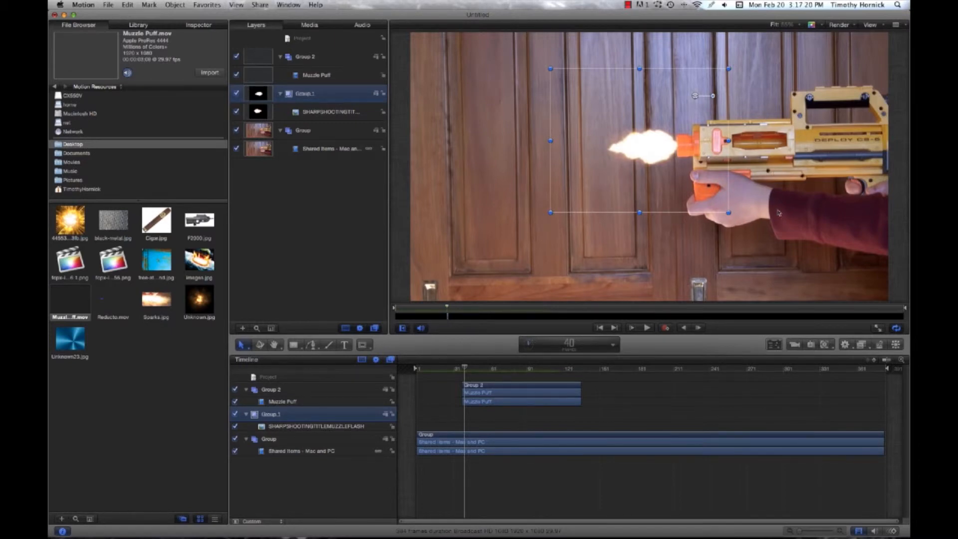
mouse_move(758, 200)
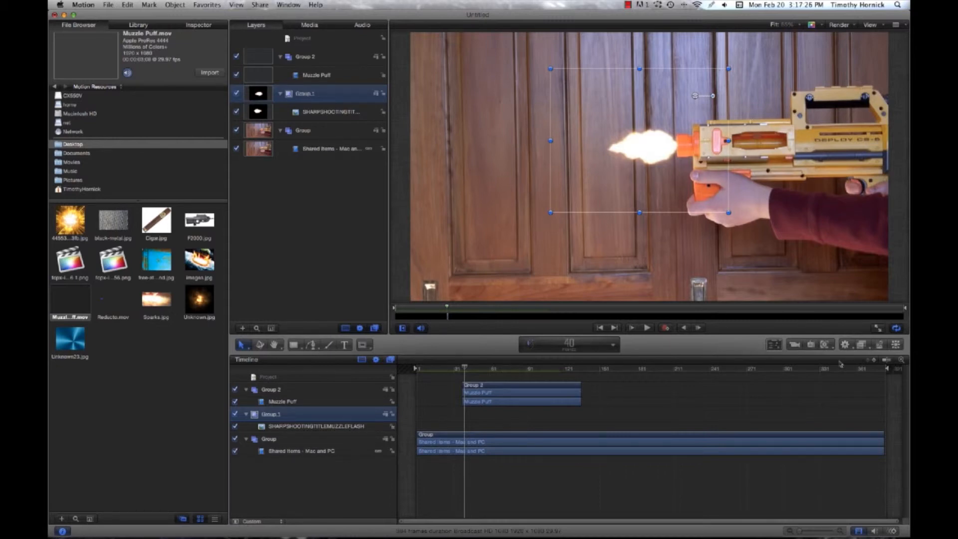
mouse_move(470, 436)
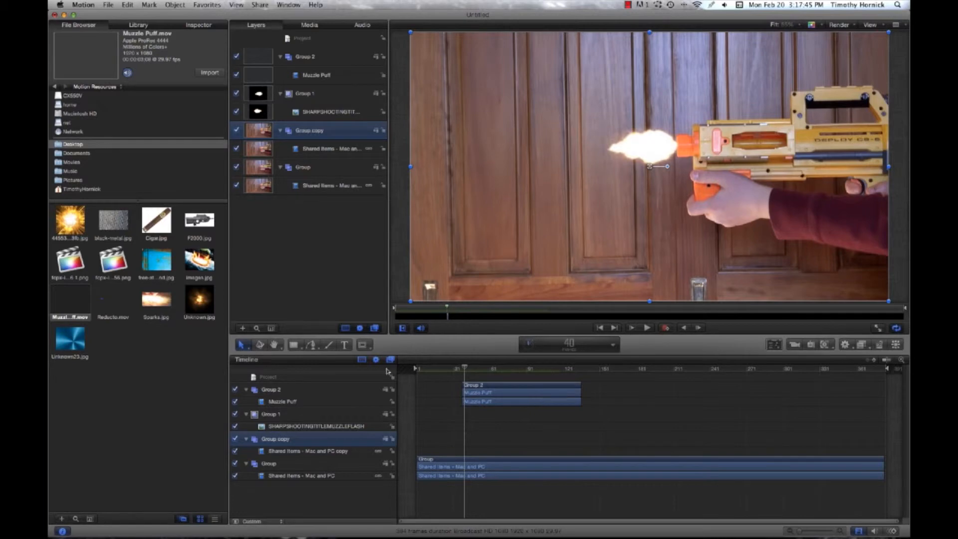
Select the duplicated Group copy of the nerf gun footage for masking.
left_click(363, 344)
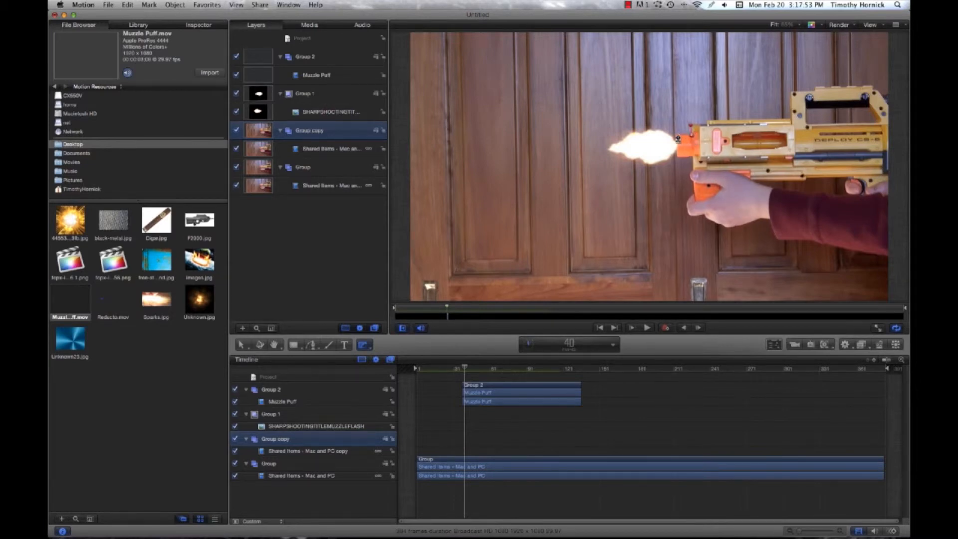
mouse_move(676, 160)
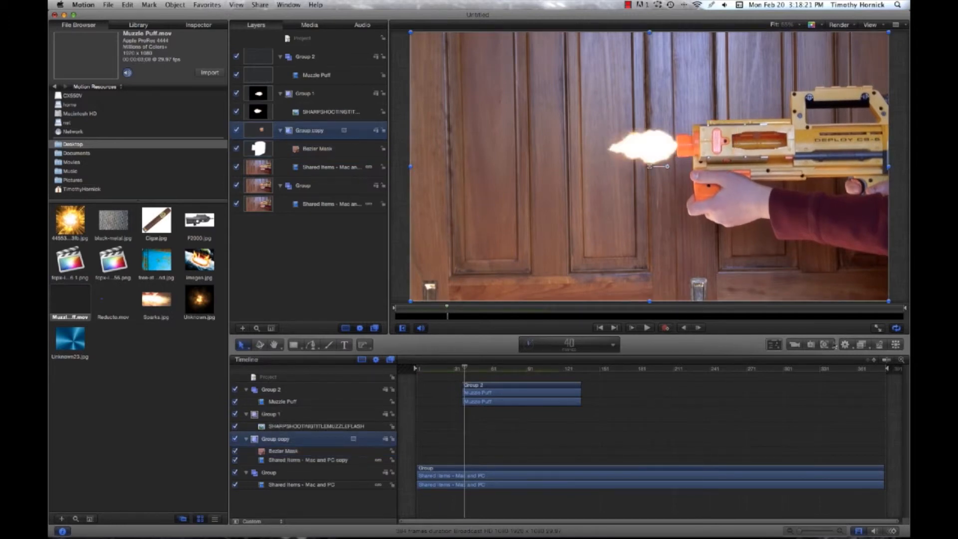
Apply a Color Correction > Levels filter to the gun copy and show its settings.
left_click(862, 344)
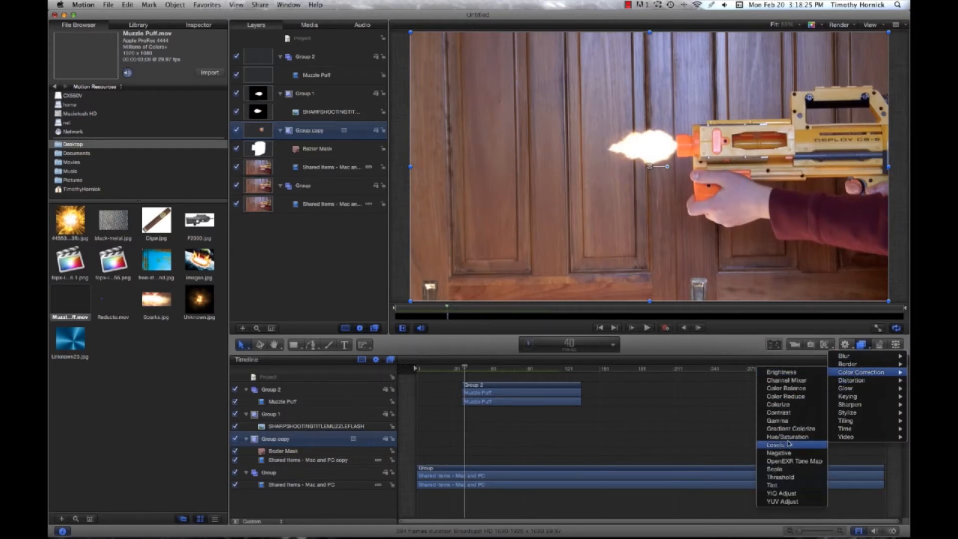
left_click(775, 445)
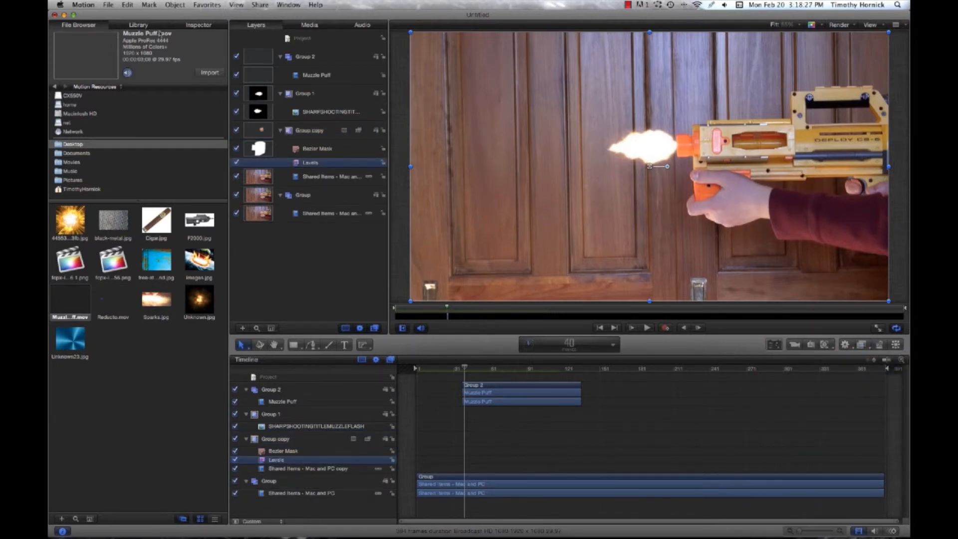
left_click(198, 24)
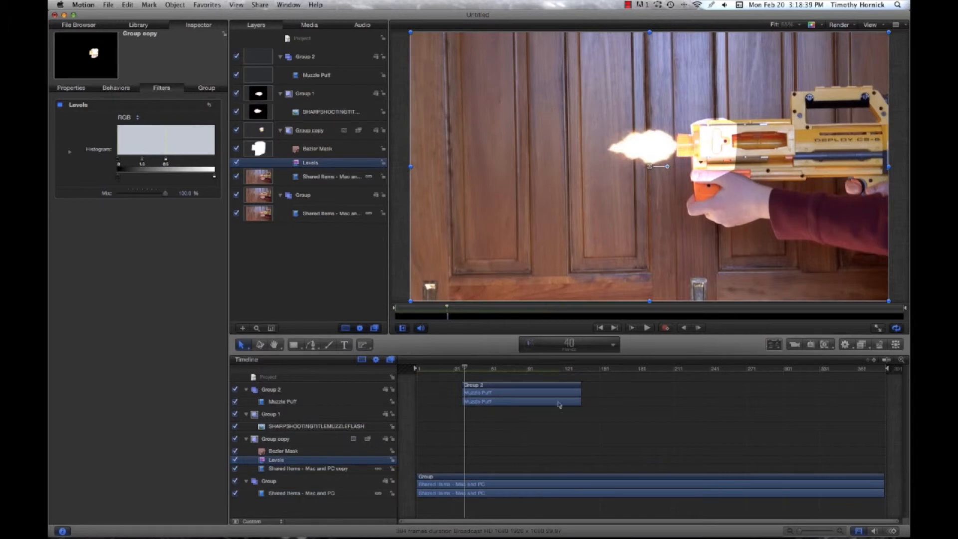
Select the gun copy's Bezier mask and switch to Edit Points to reshape it around the gun front.
left_click(317, 149)
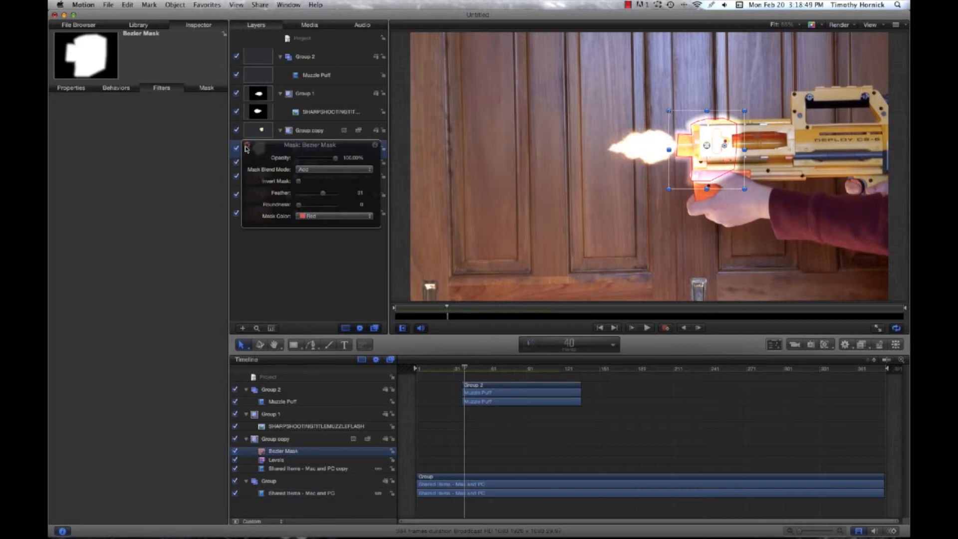
mouse_move(255, 121)
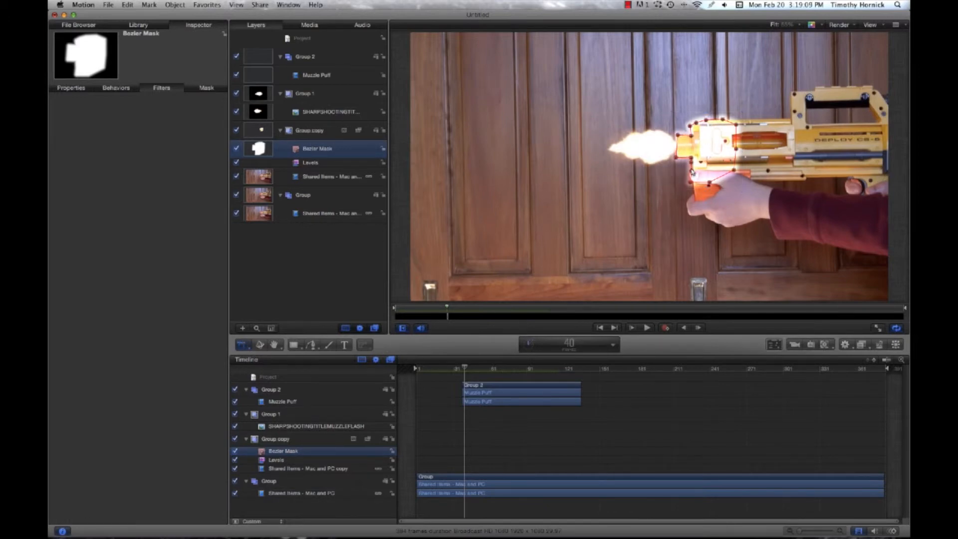
left_click(243, 344)
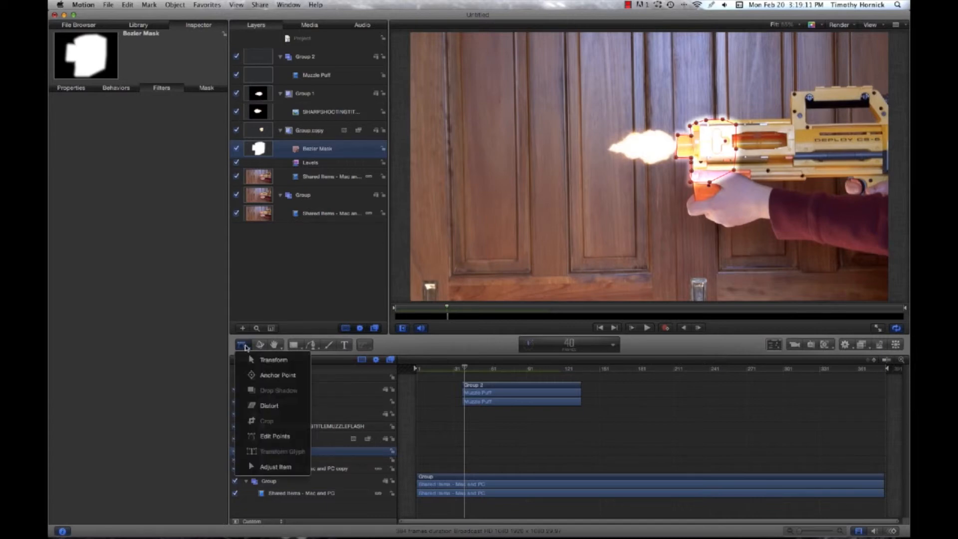
mouse_move(275, 436)
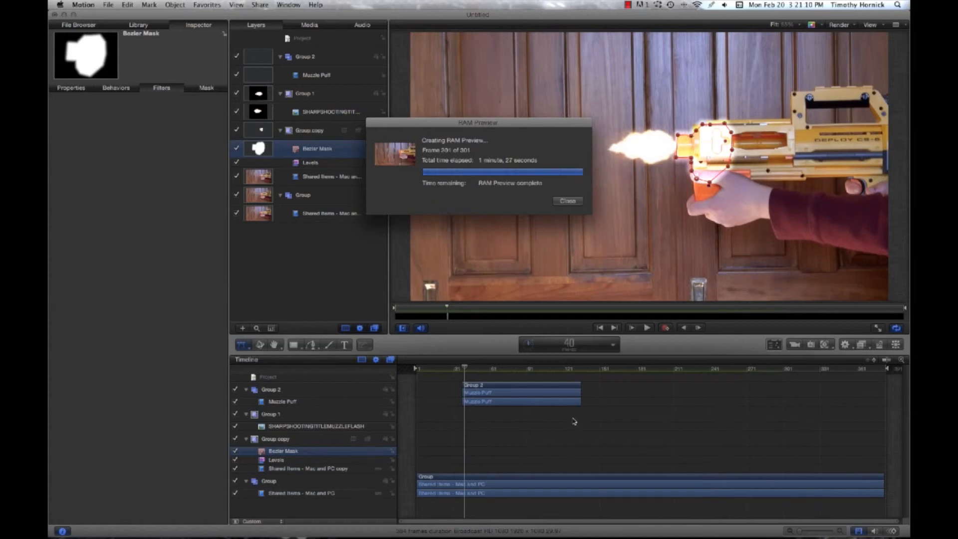
Dismiss the RAM preview notice, play the clip, and enlarge the viewer to full screen.
left_click(567, 201)
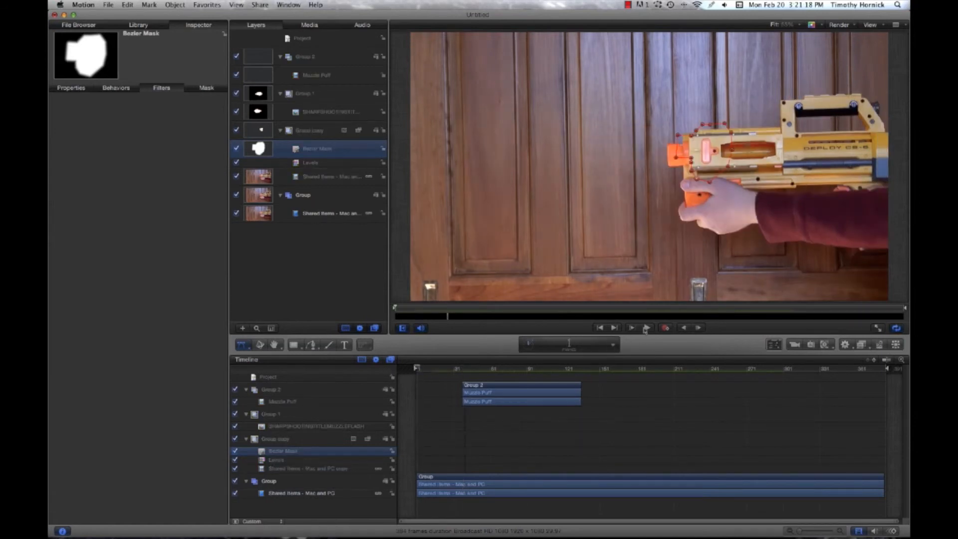
left_click(631, 327)
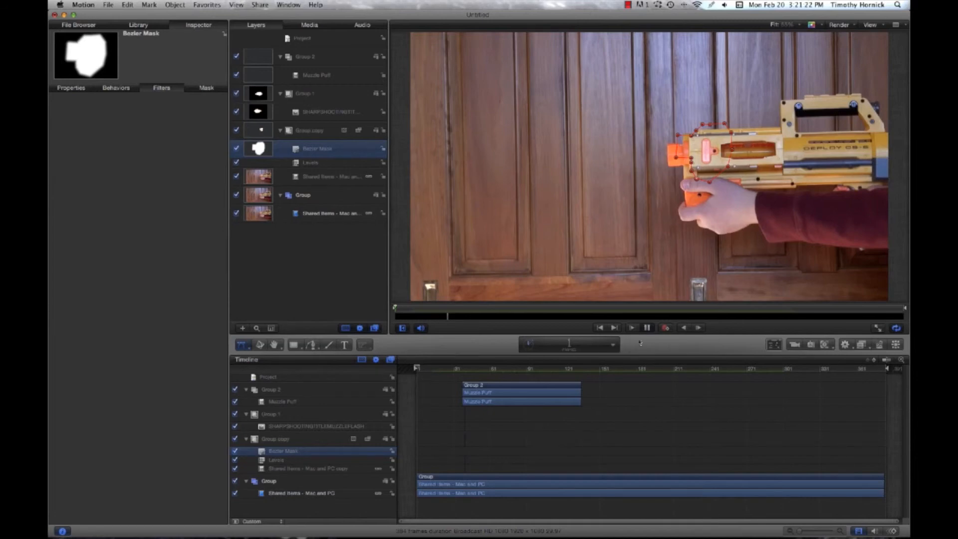
left_click(632, 327)
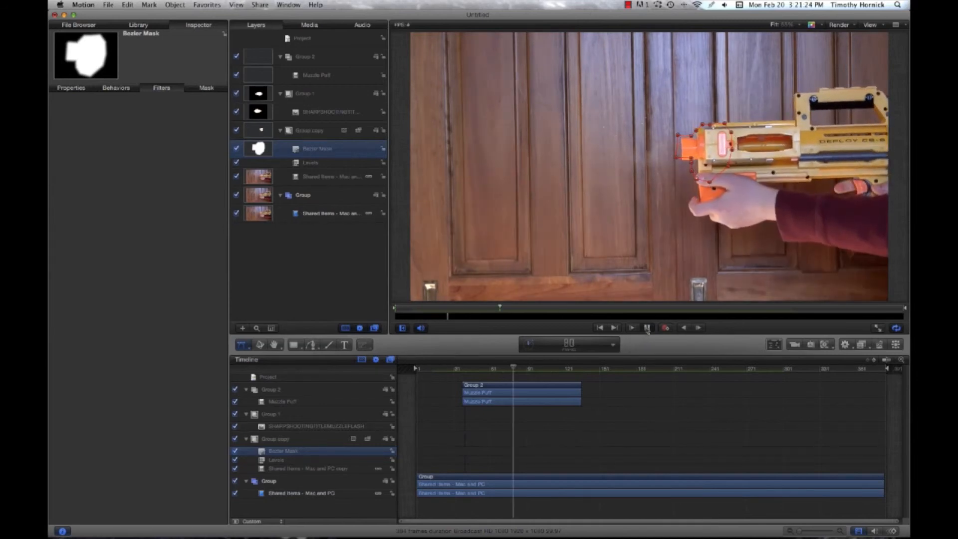
left_click(647, 328)
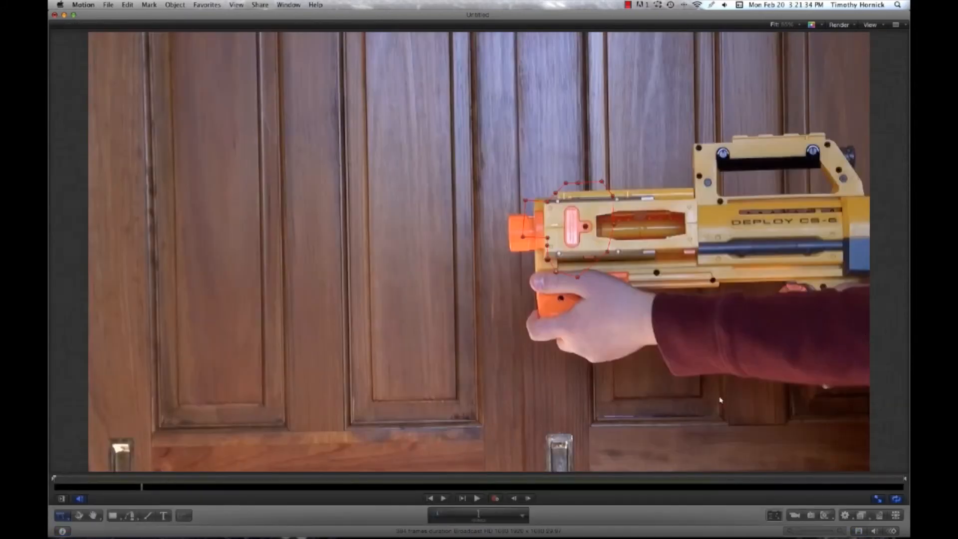
Play the clip full screen, then stop playback.
left_click(477, 498)
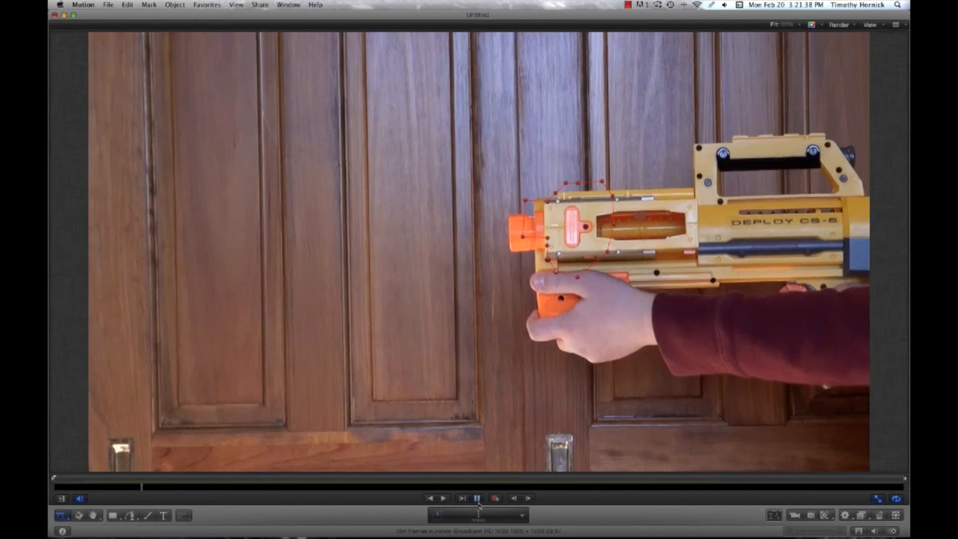
left_click(477, 498)
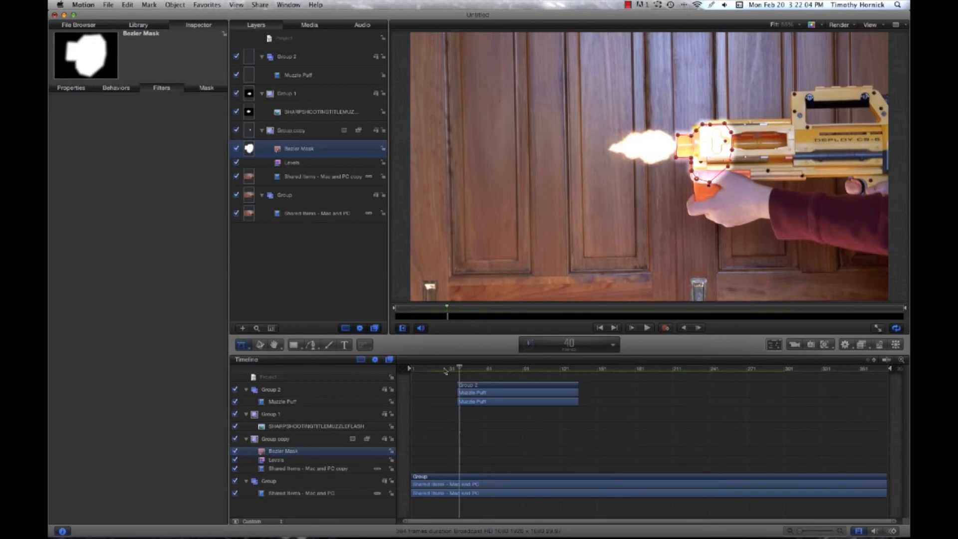
mouse_move(291, 469)
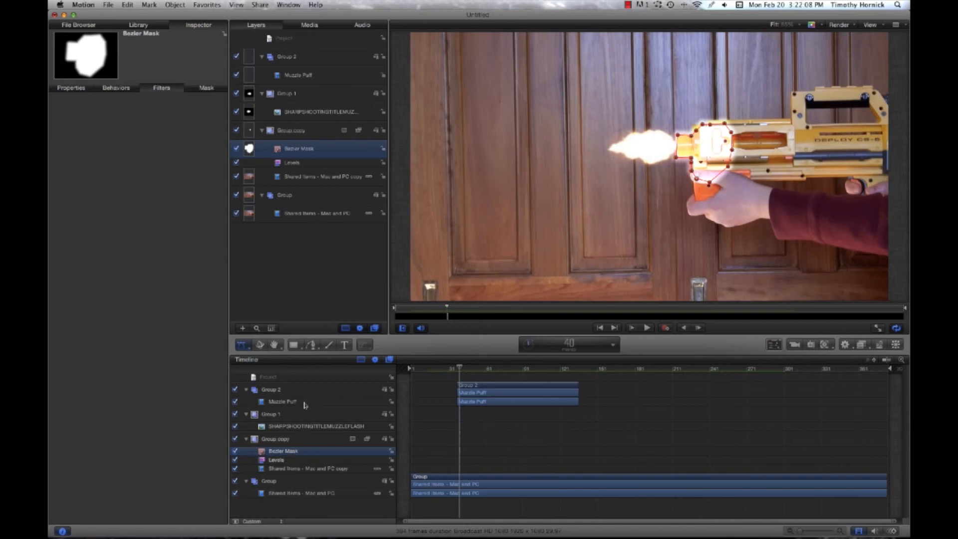
Pull in the Levels white point and raise the gamma to brighten the gun copy further.
left_click(275, 460)
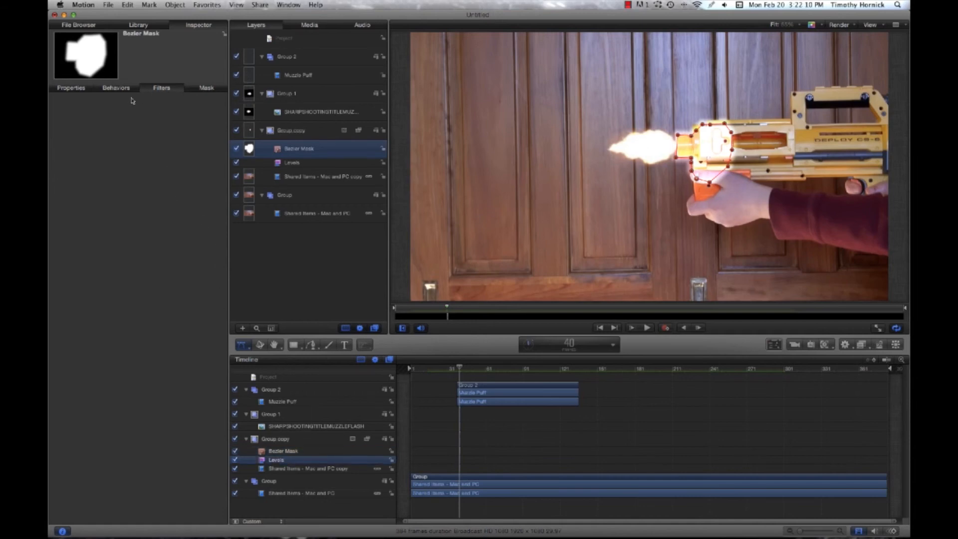
left_click(293, 162)
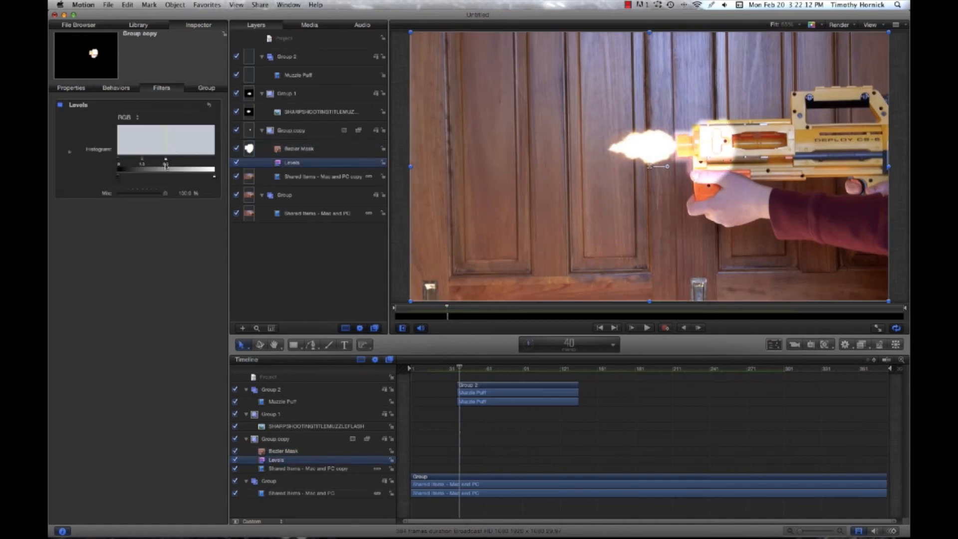
left_click_drag(165, 160, 174, 159)
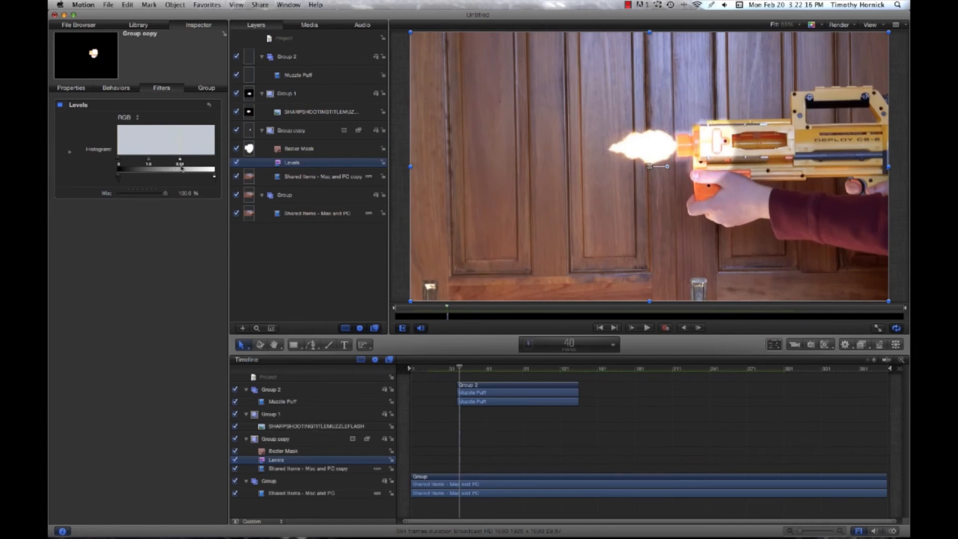
left_click_drag(180, 163, 194, 163)
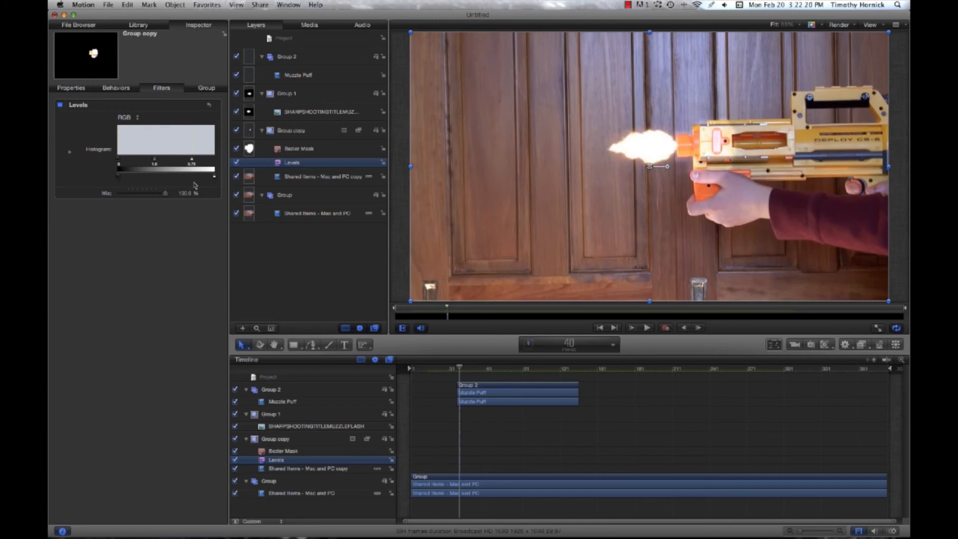
mouse_move(502, 389)
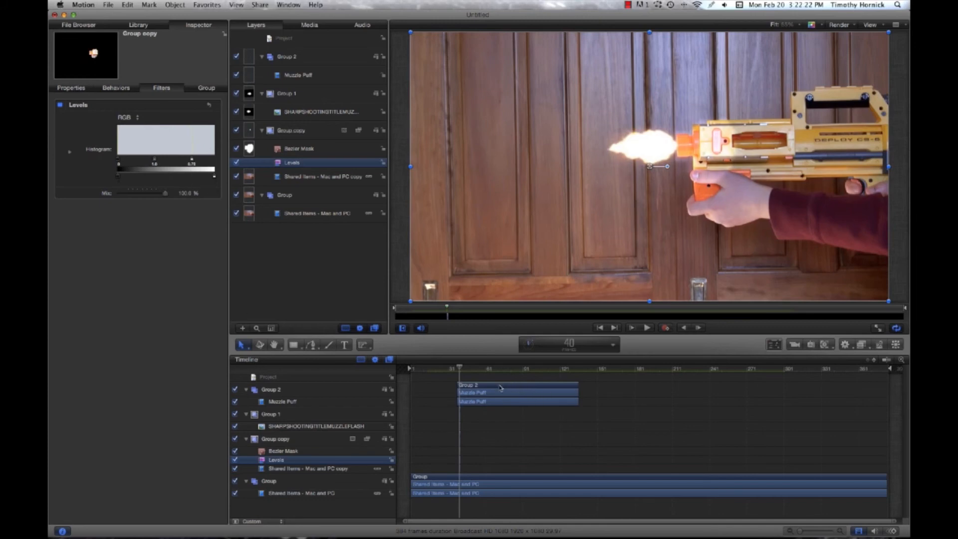
mouse_move(496, 383)
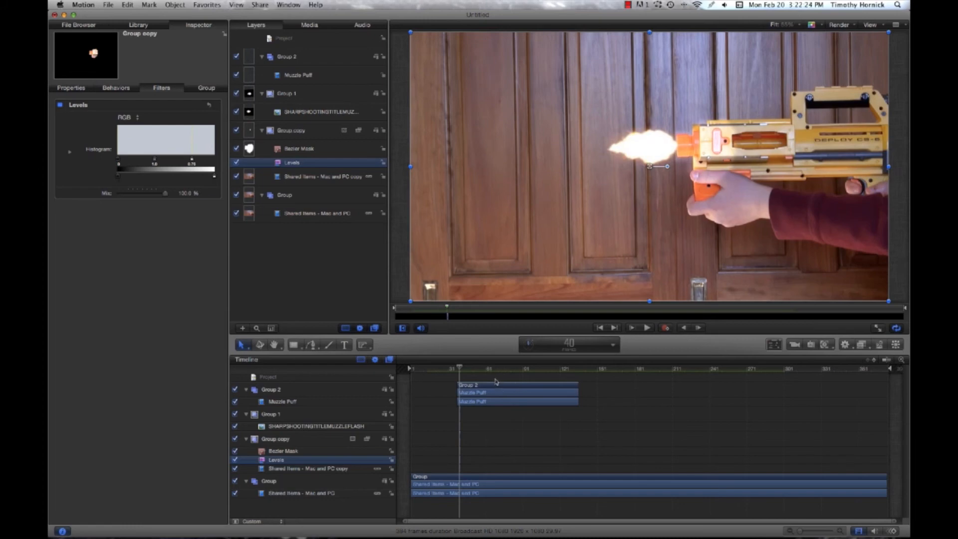
mouse_move(532, 366)
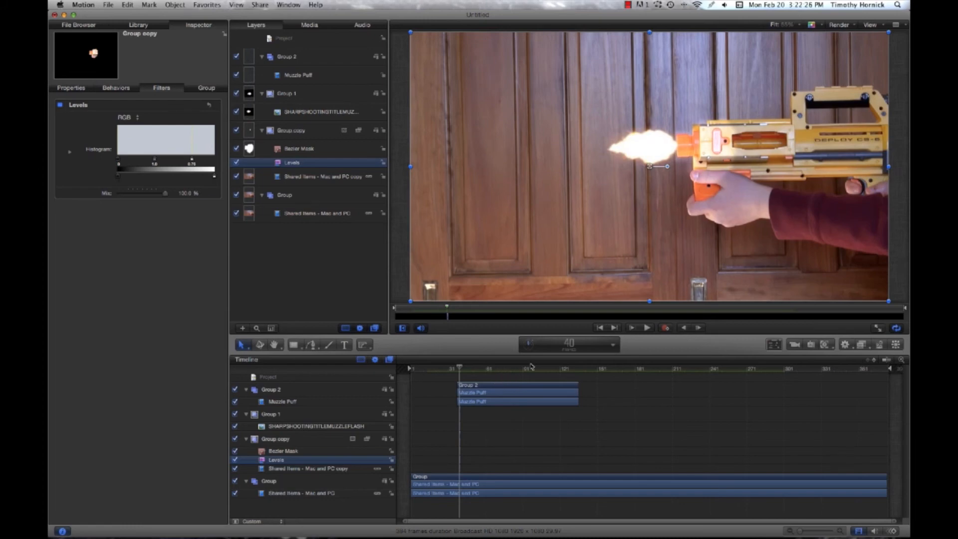